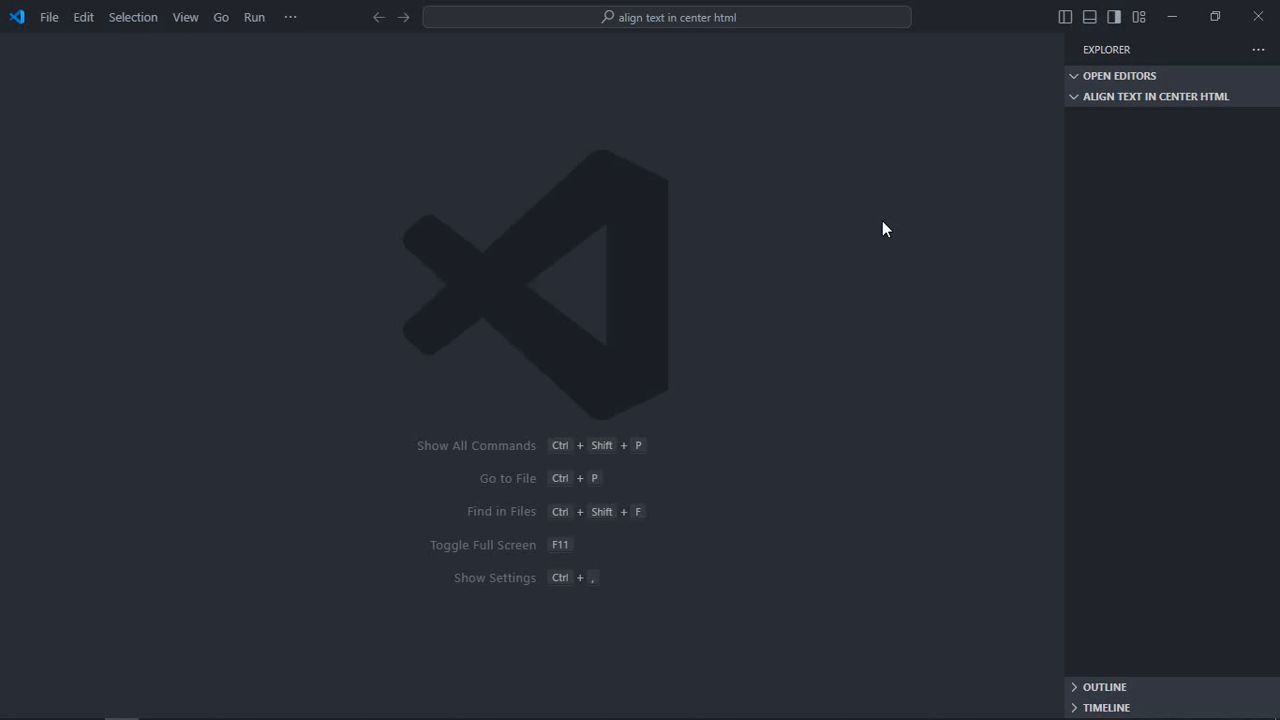
mouse_move(1208, 104)
type("!")
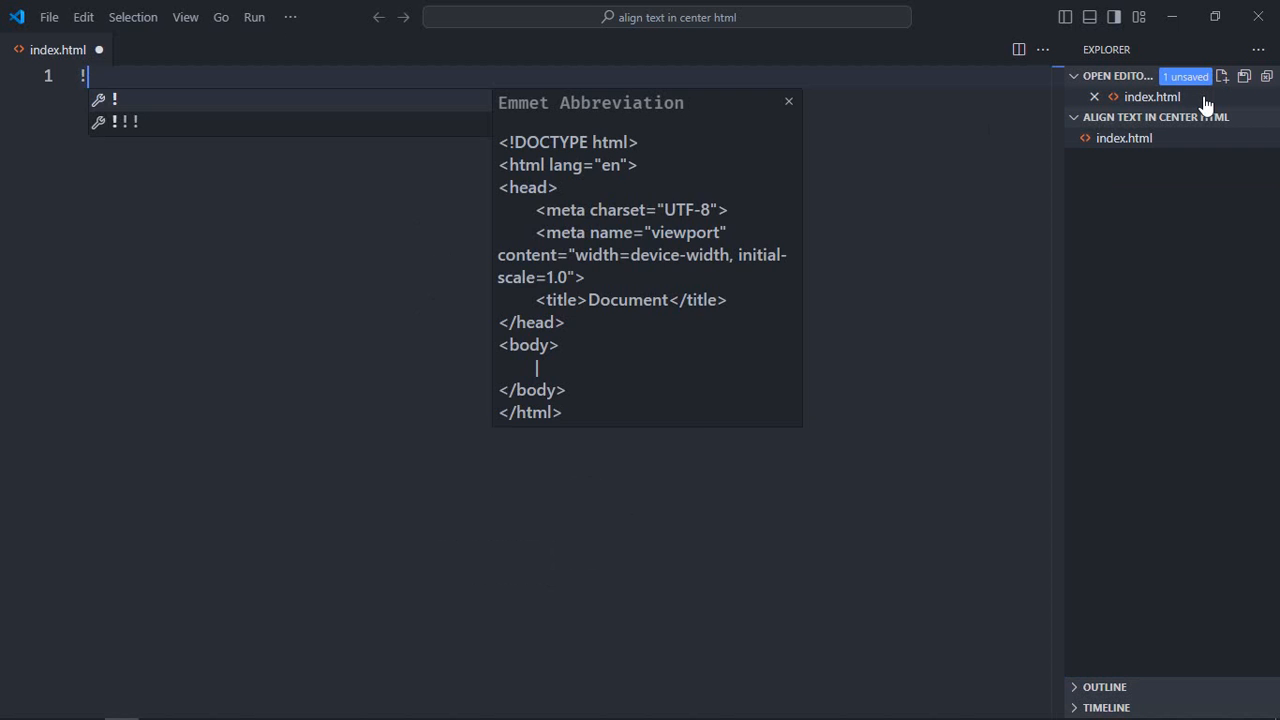
Link style.css and add a 'Span' span, 'Heading' h1 and 'Paragraph' p, then save index.html
type("lin")
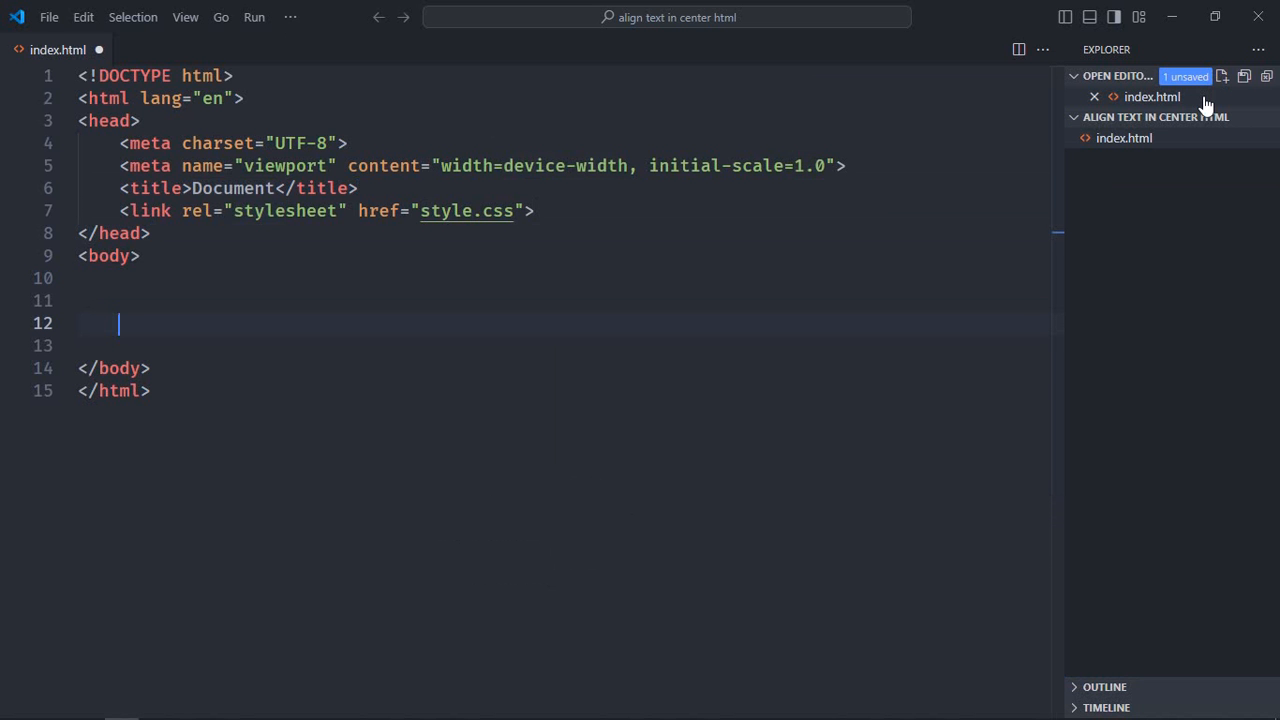
type("<span>Span</span>")
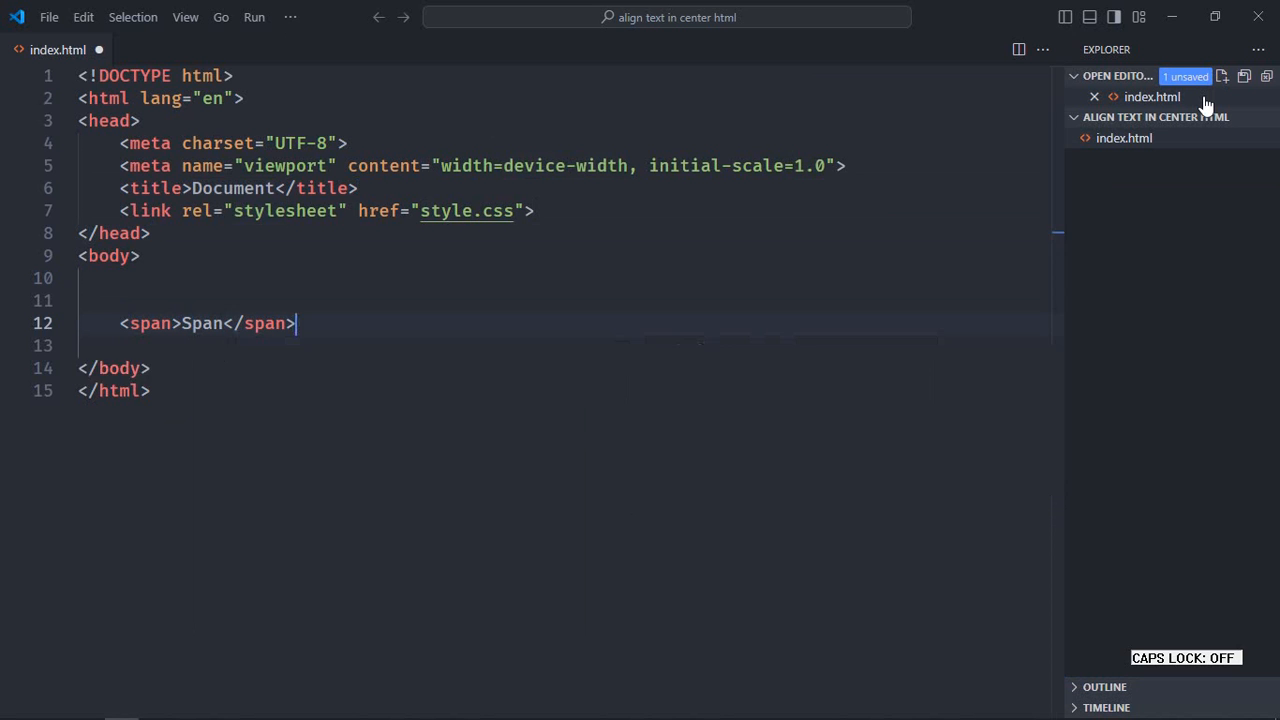
type("<")
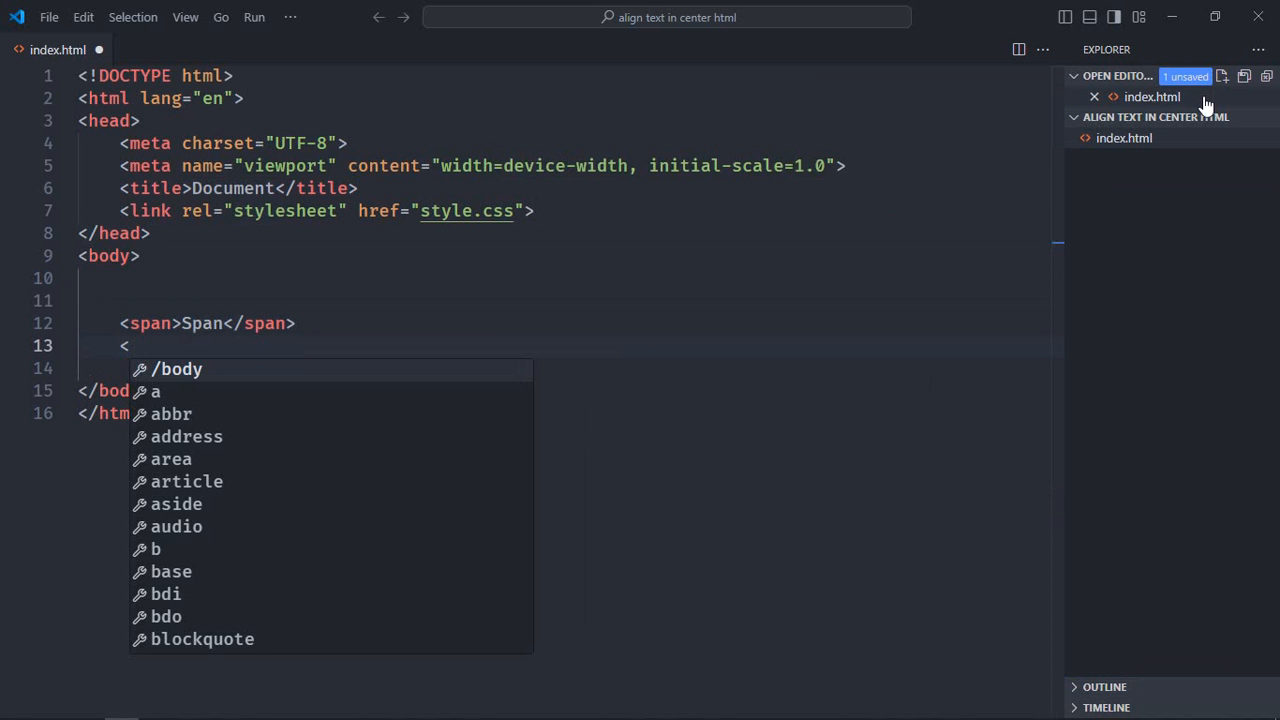
type("h1>Heading</h1>")
left_click(564, 368)
type("<p></p>")
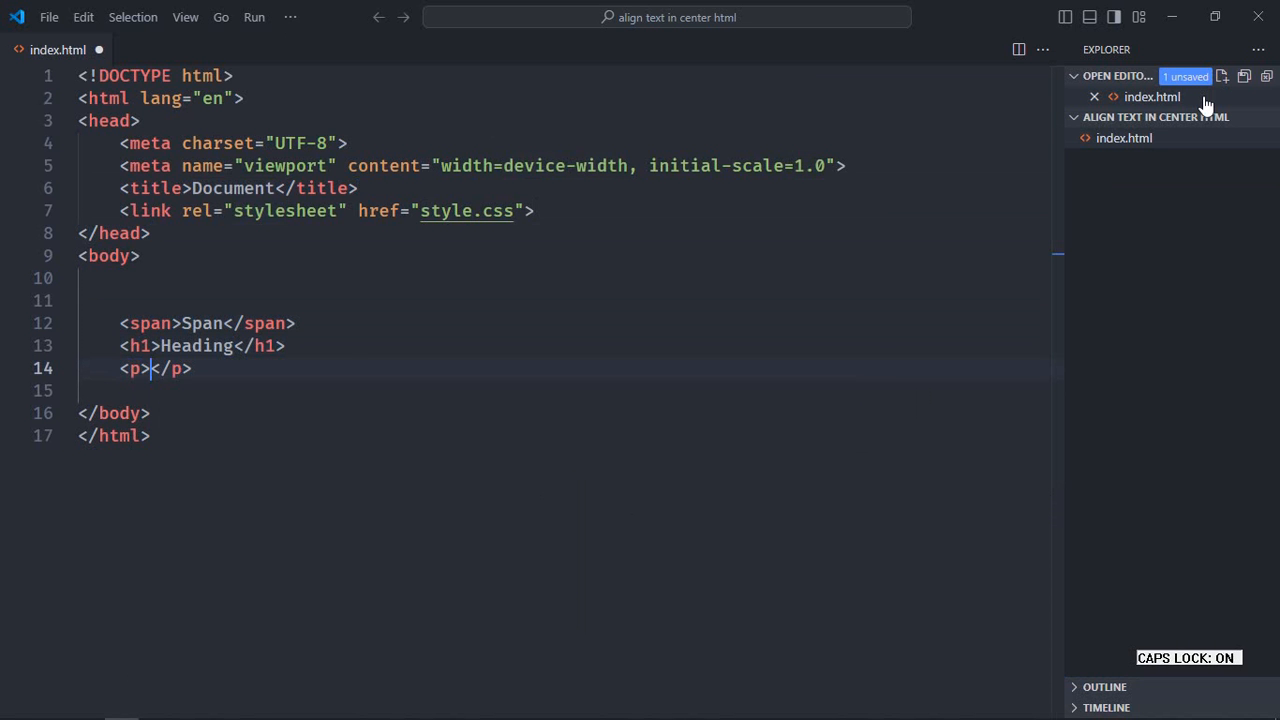
type("Paragraph")
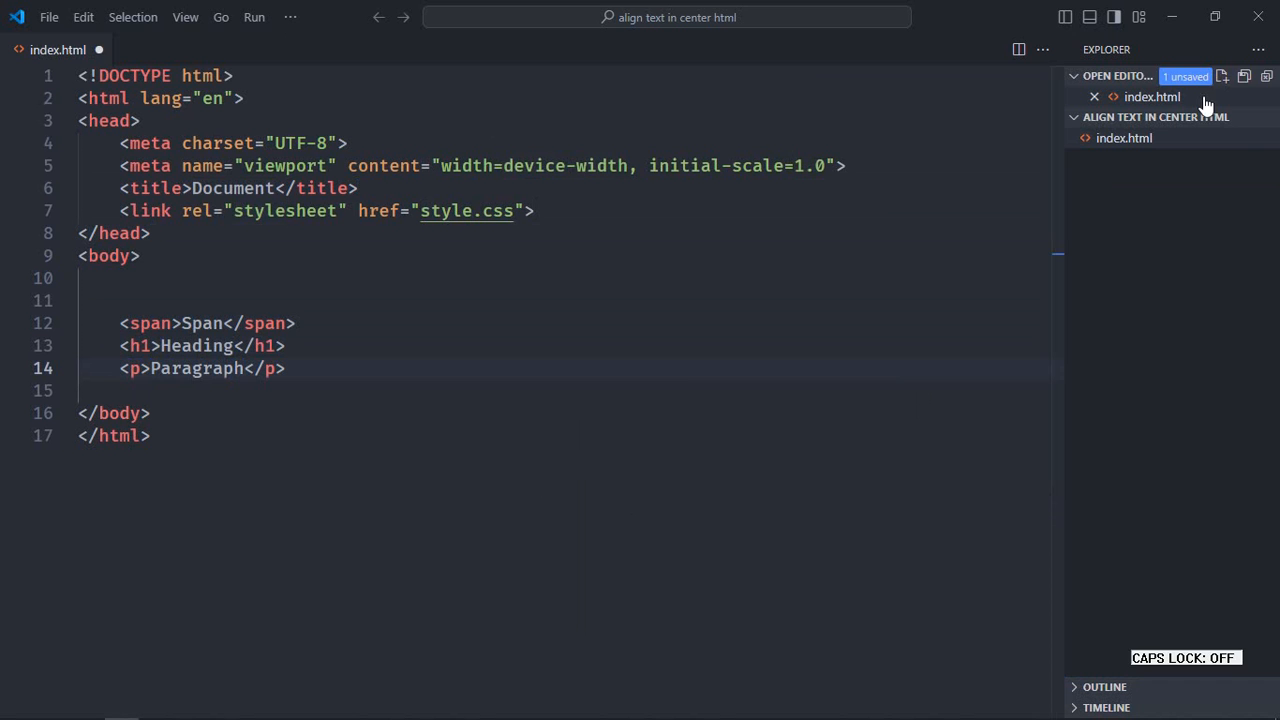
key("ctrl+s")
type("padding: 10px;")
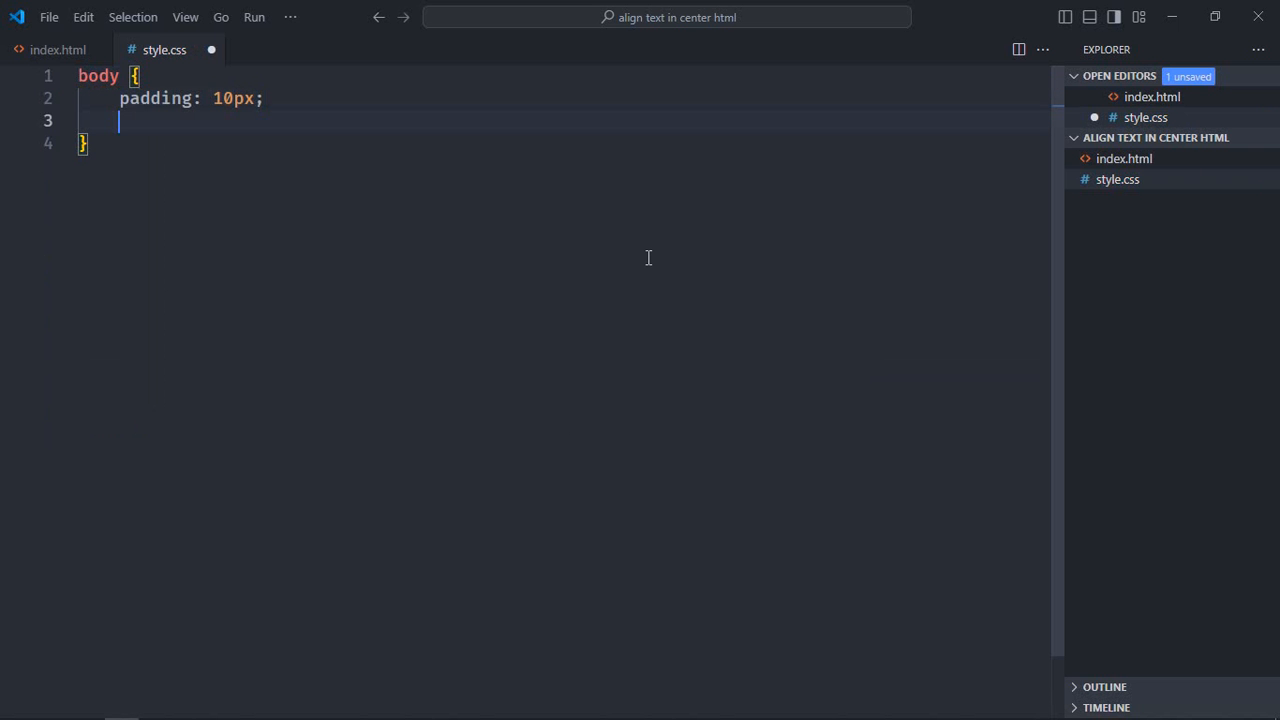
Set body background-color whitesmoke and give span, h1, p 10px padding with a 1px solid black border
type("background-color: whitesmoke;")
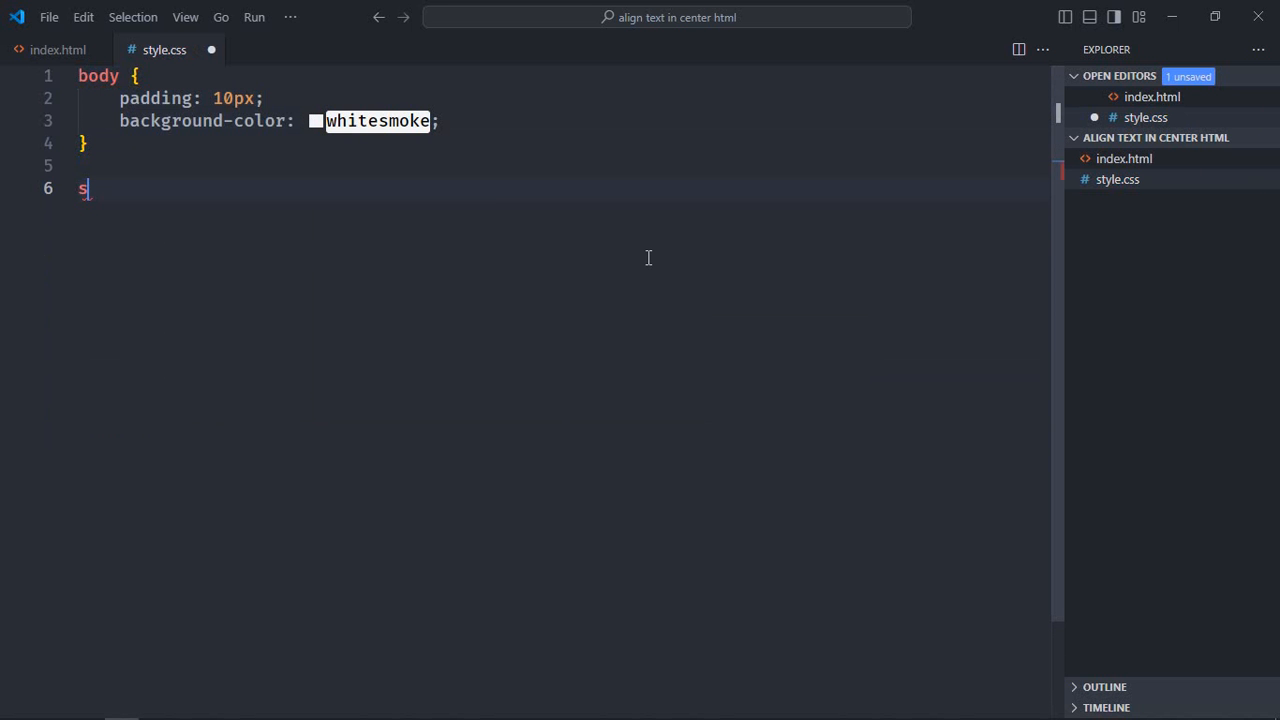
type("pan,")
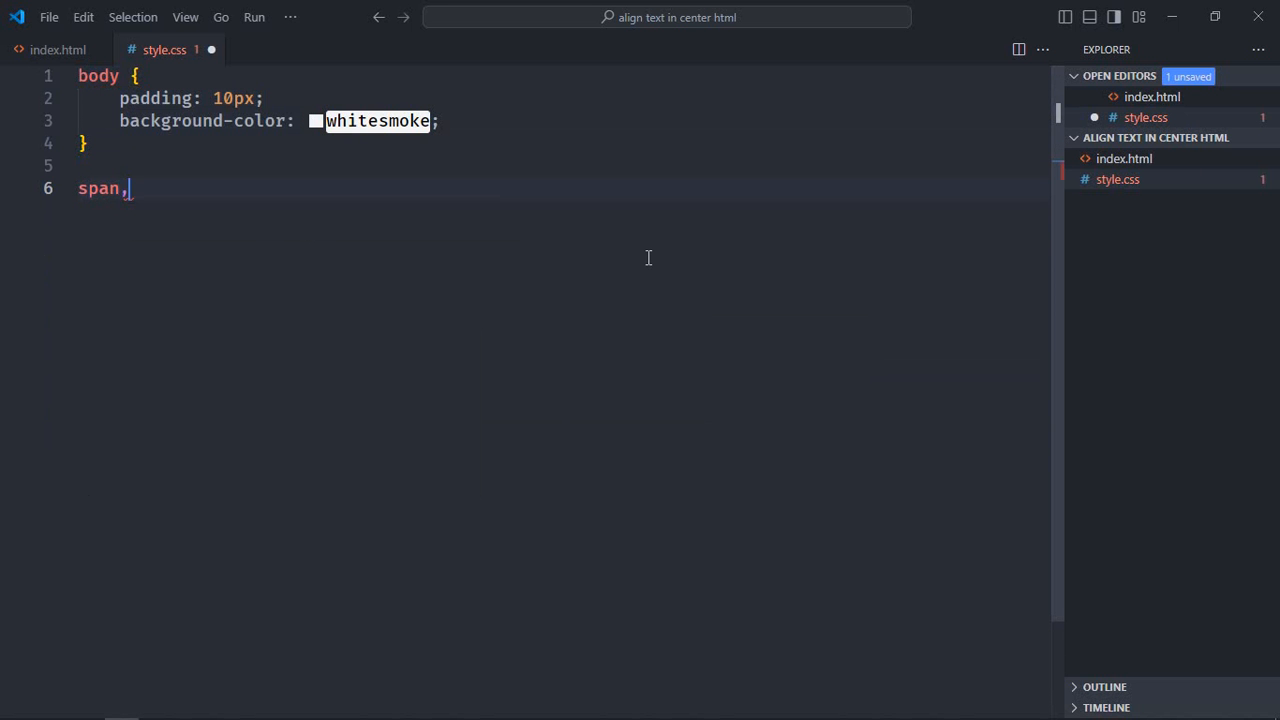
type("h")
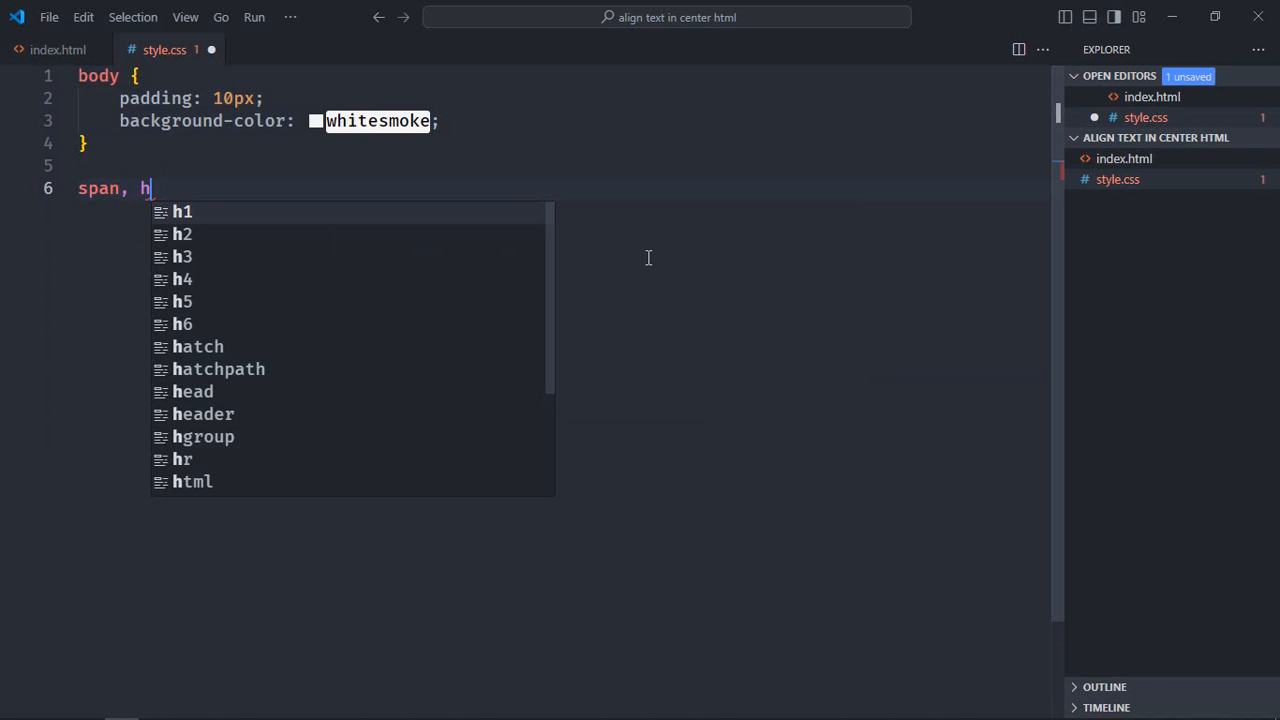
type("1, p")
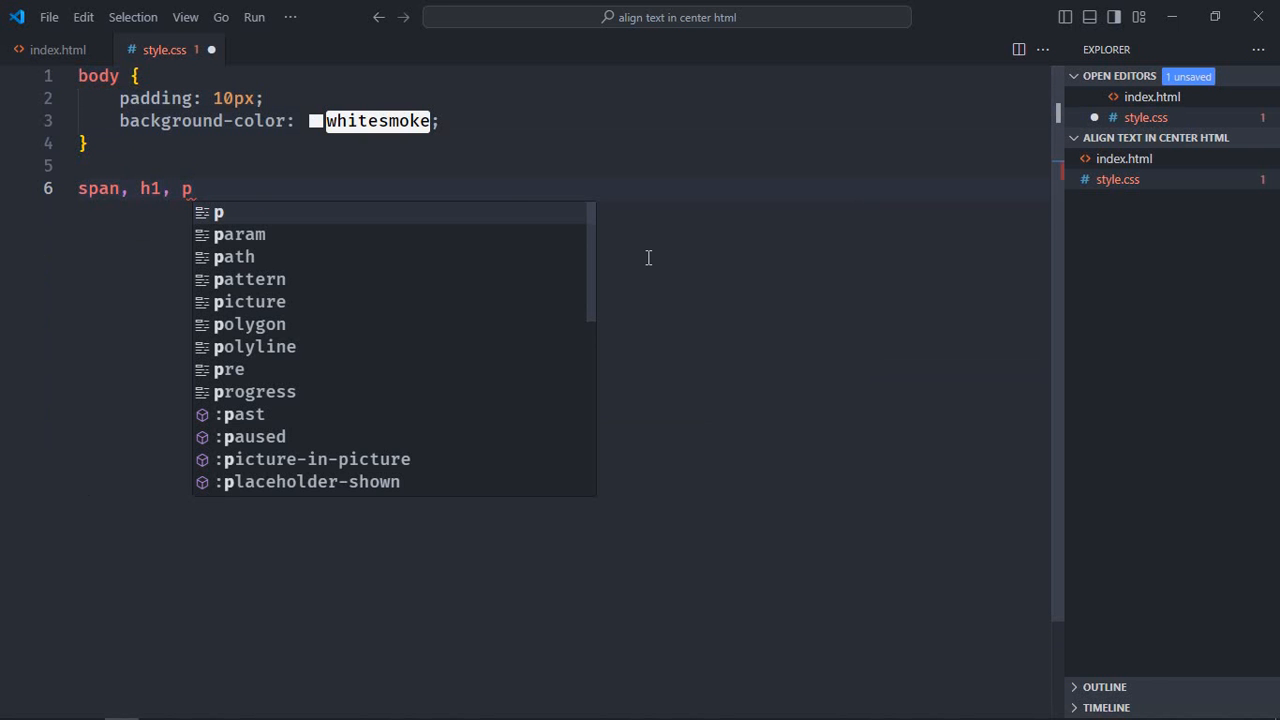
type("{")
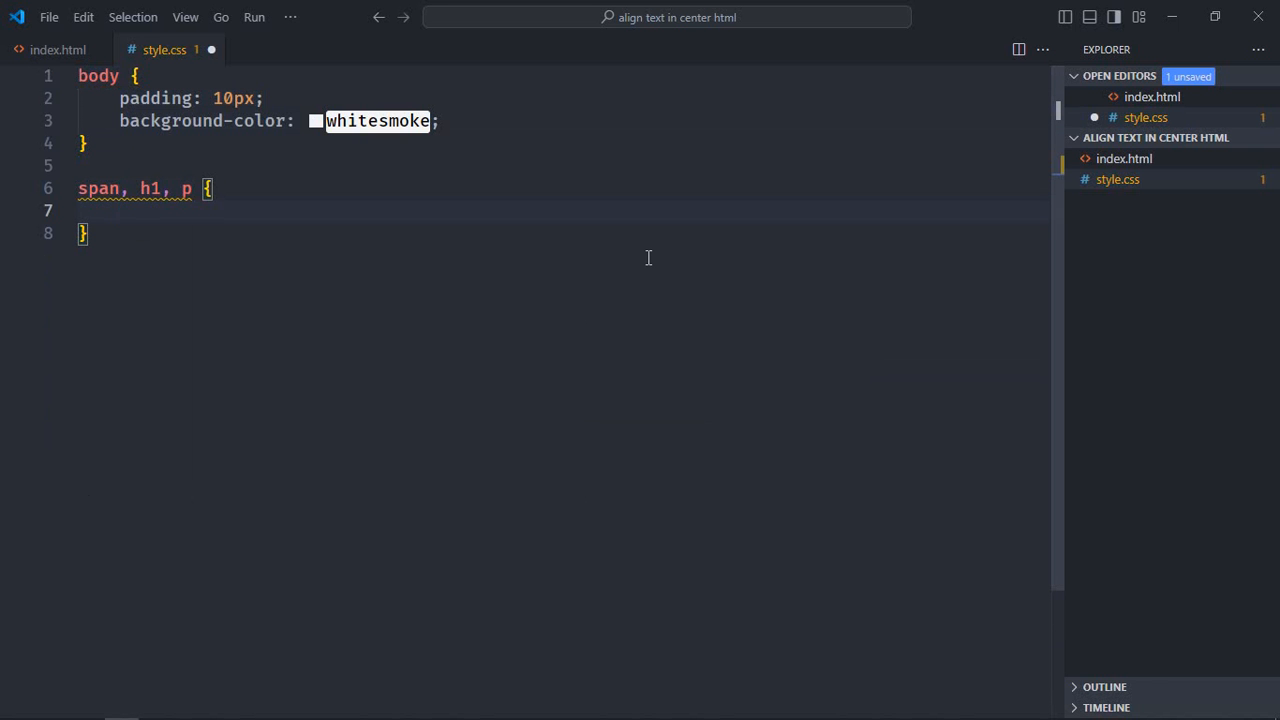
type("padding: 10px;")
type("border: ;")
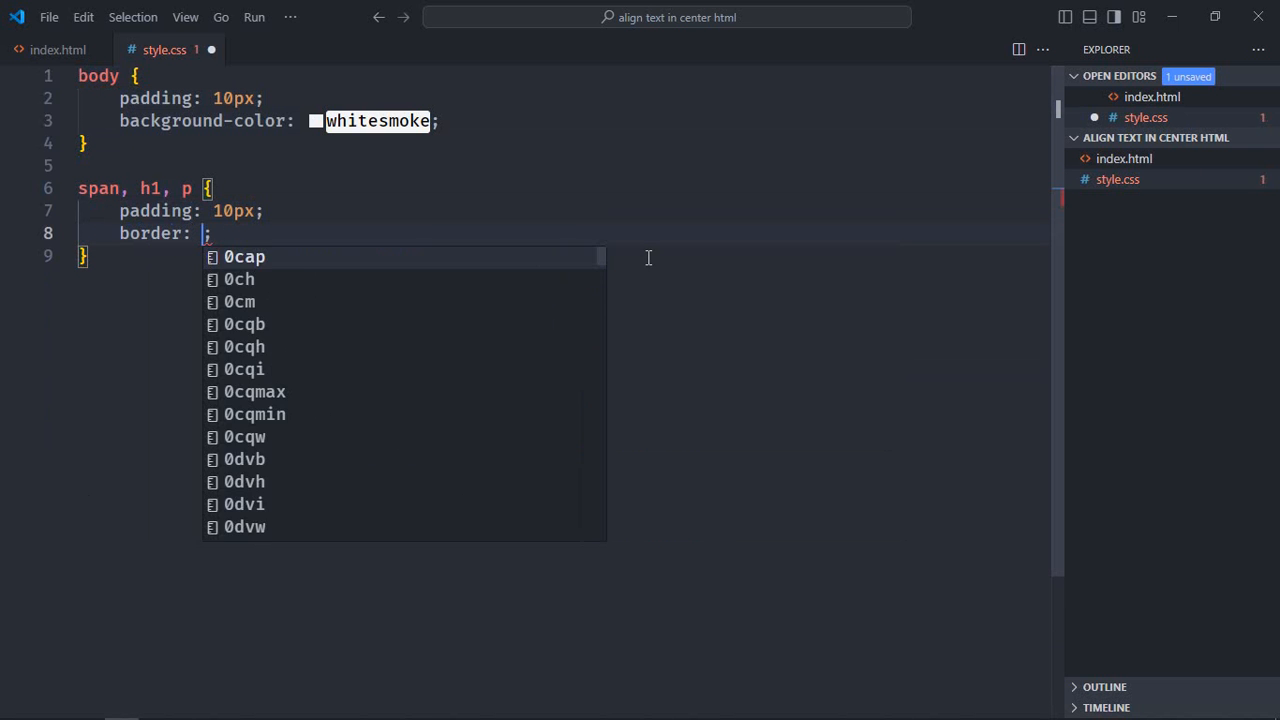
type("1px solid black")
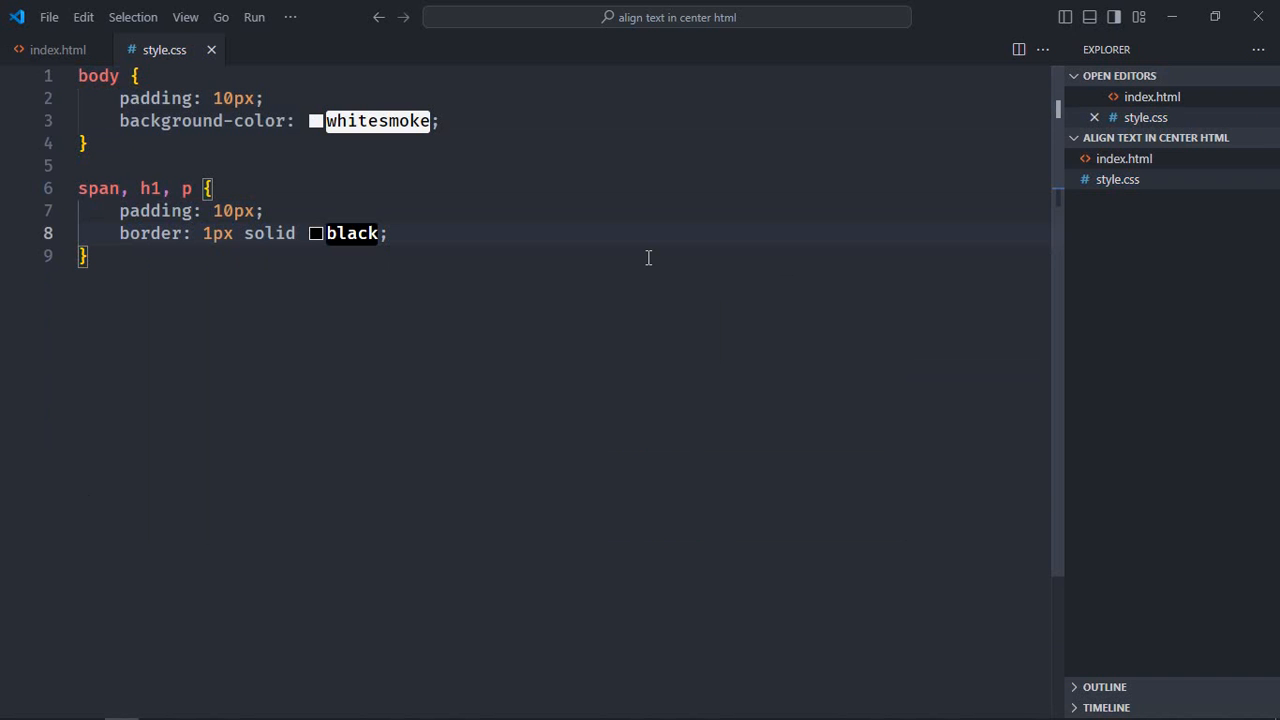
mouse_move(1104, 170)
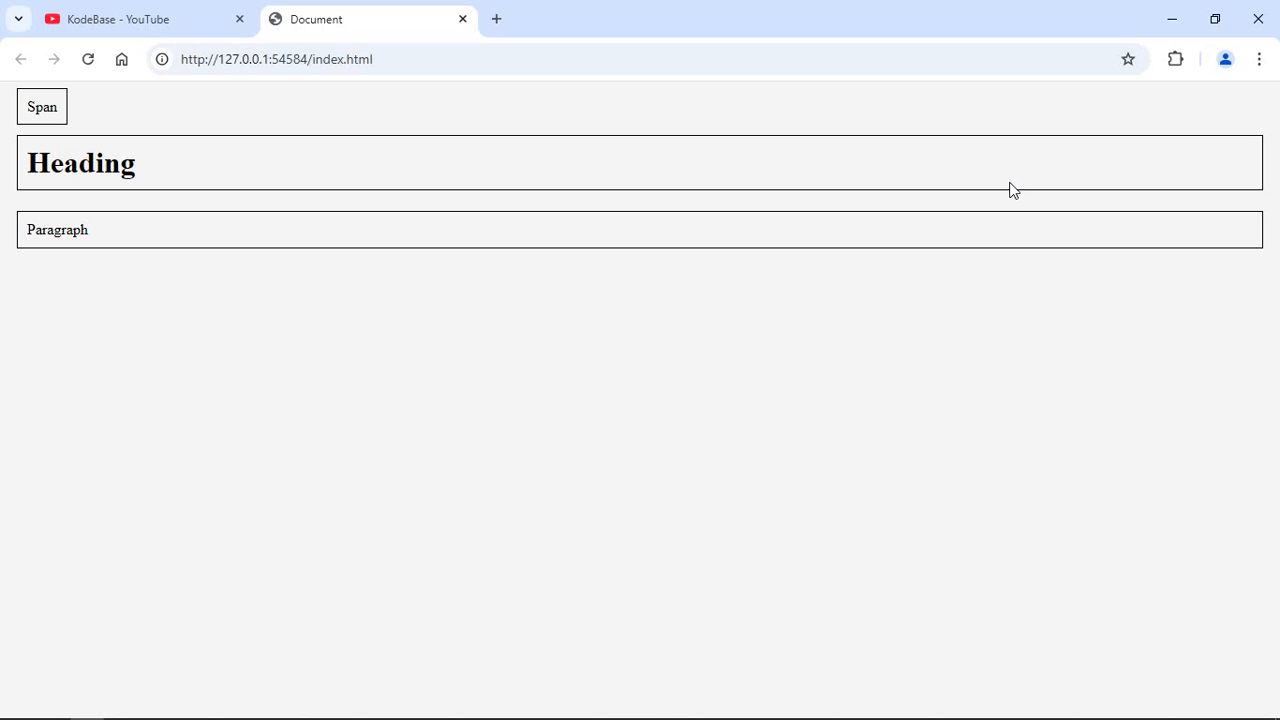
mouse_move(476, 160)
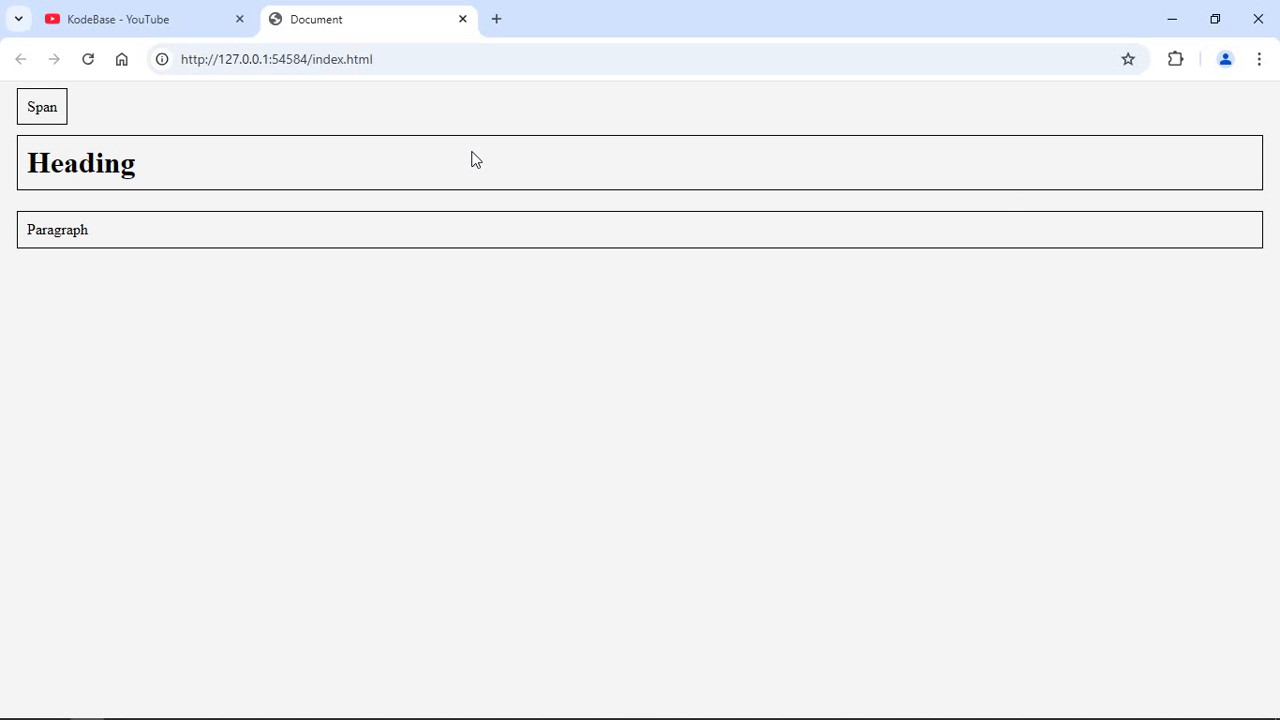
mouse_move(762, 196)
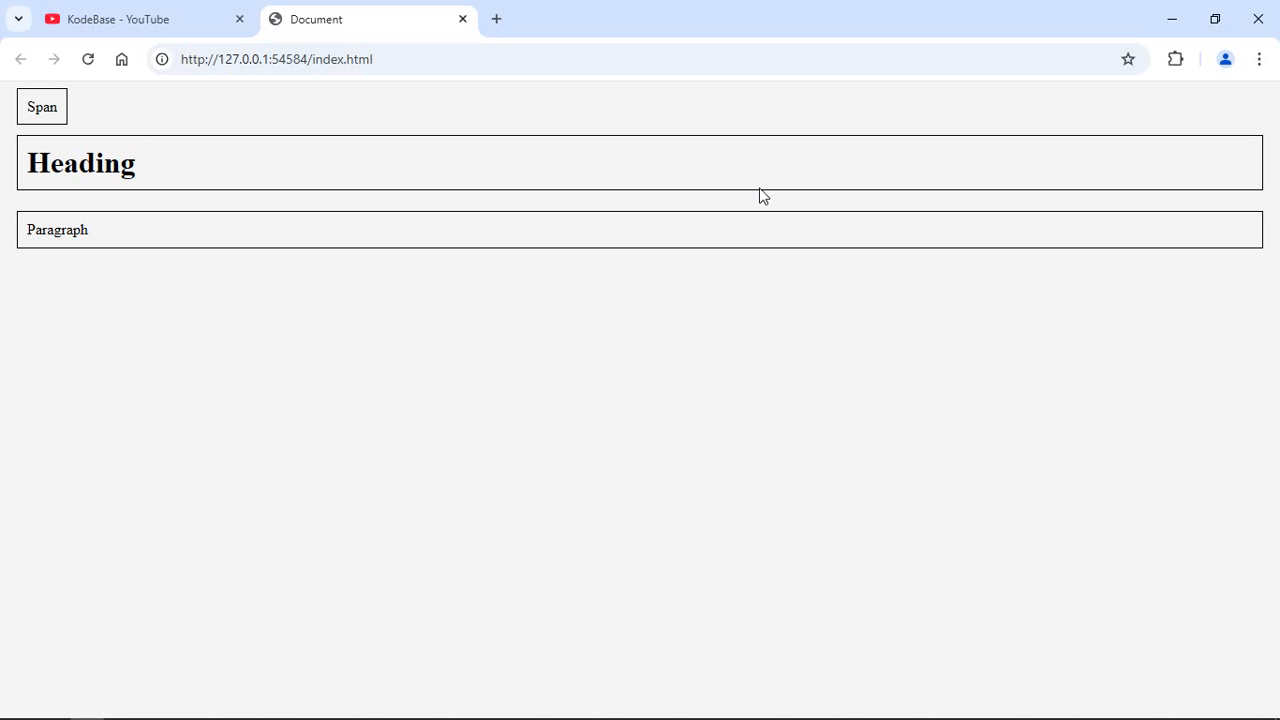
mouse_move(324, 240)
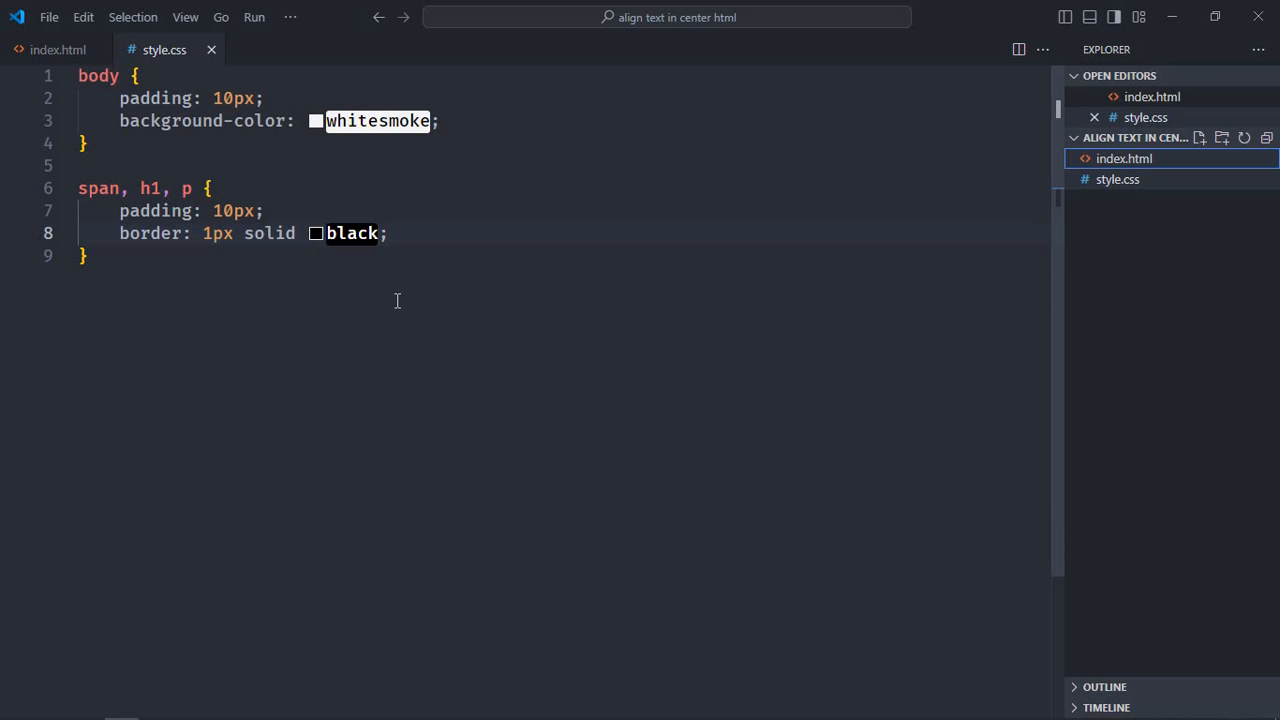
Add an 'h1, p' rule with text-align: center and save the stylesheet
key("enter")
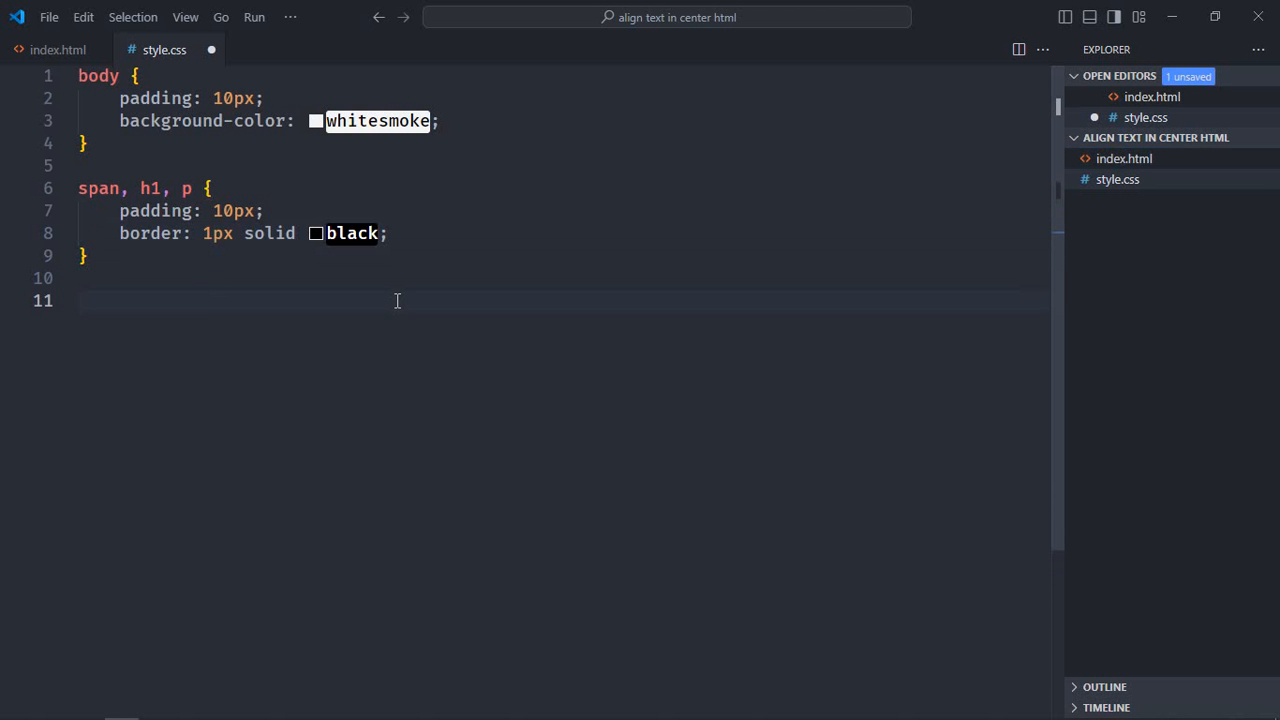
type("h1")
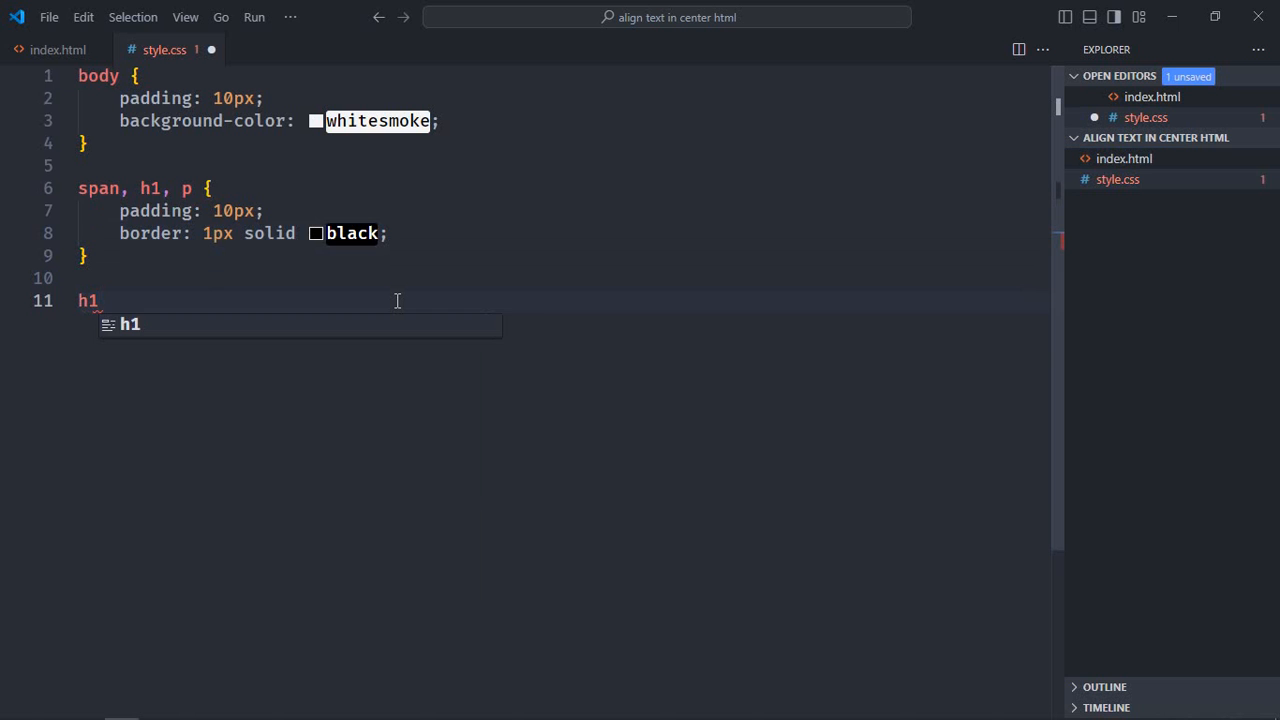
type(", p")
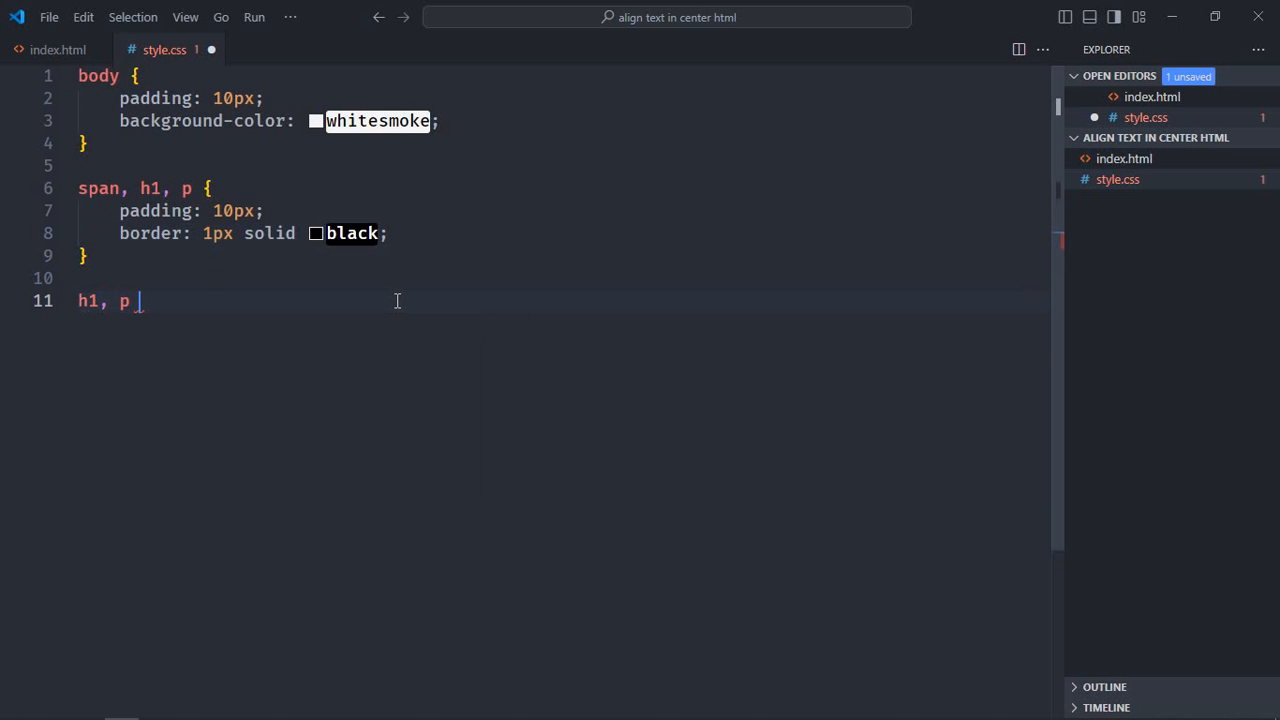
type("{")
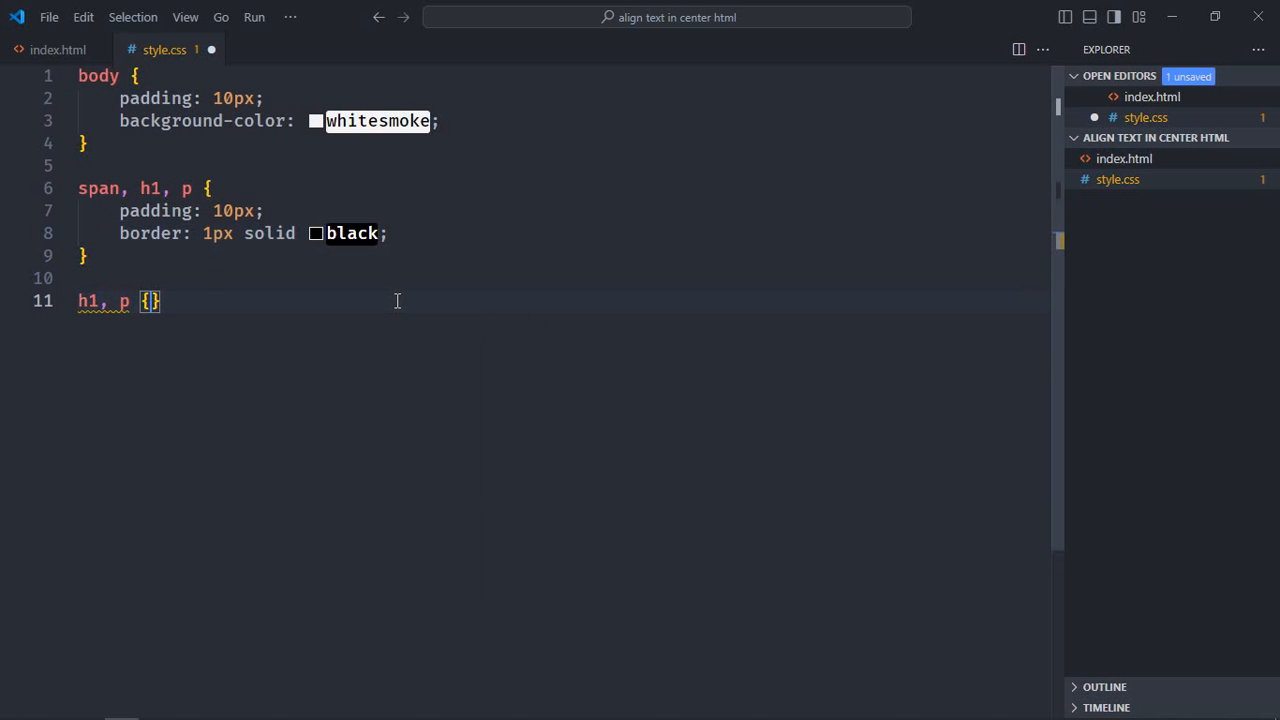
type("text-align: center;")
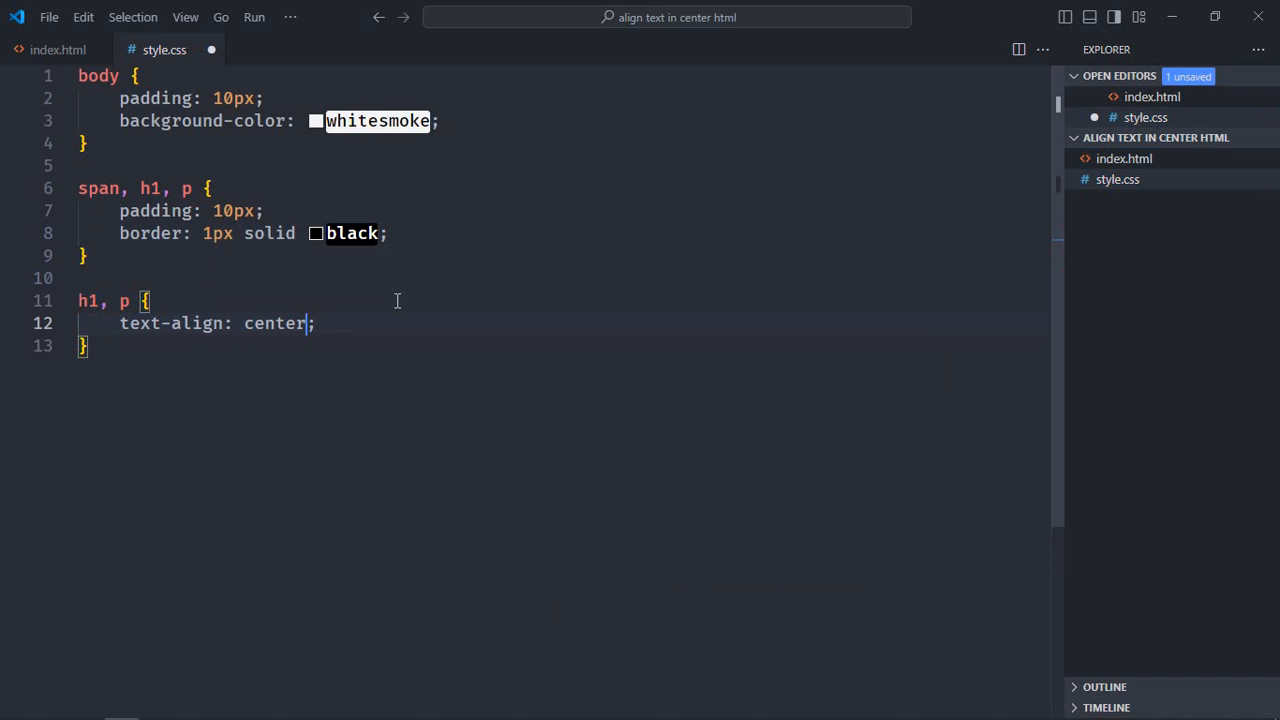
key("ctrl+s")
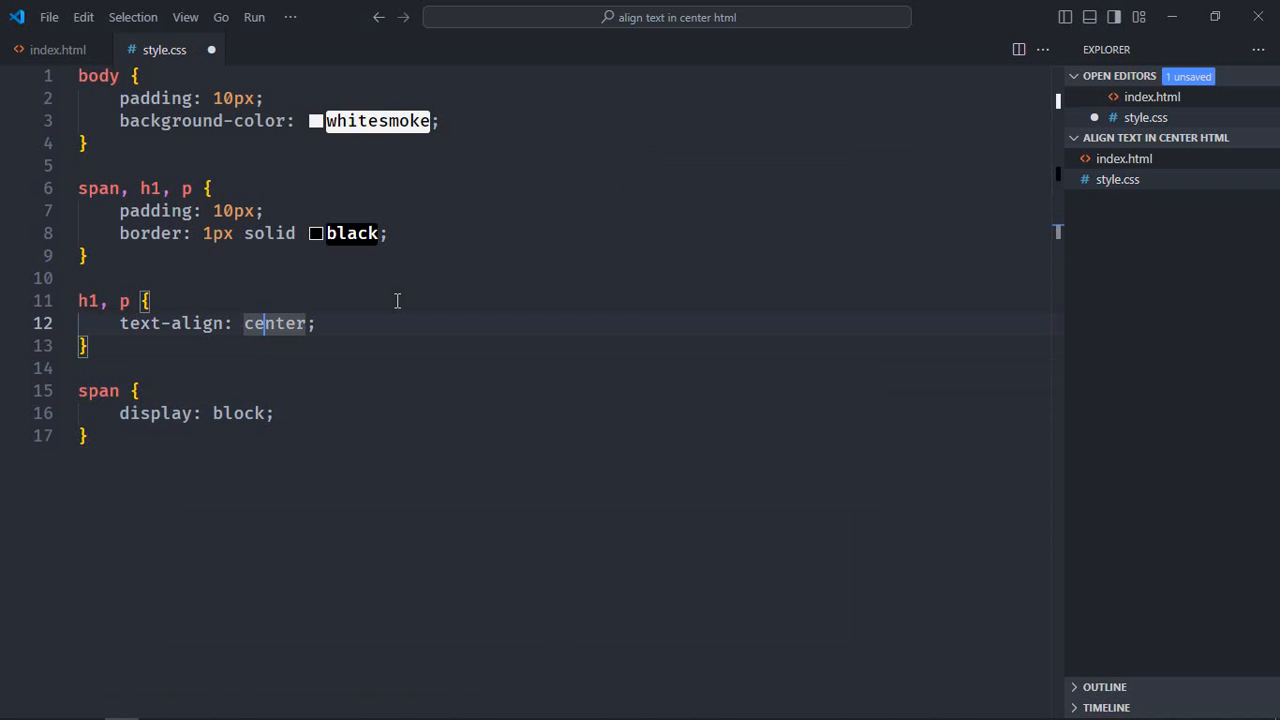
Give the span rule text-align: center alongside its block display
key("Enter")
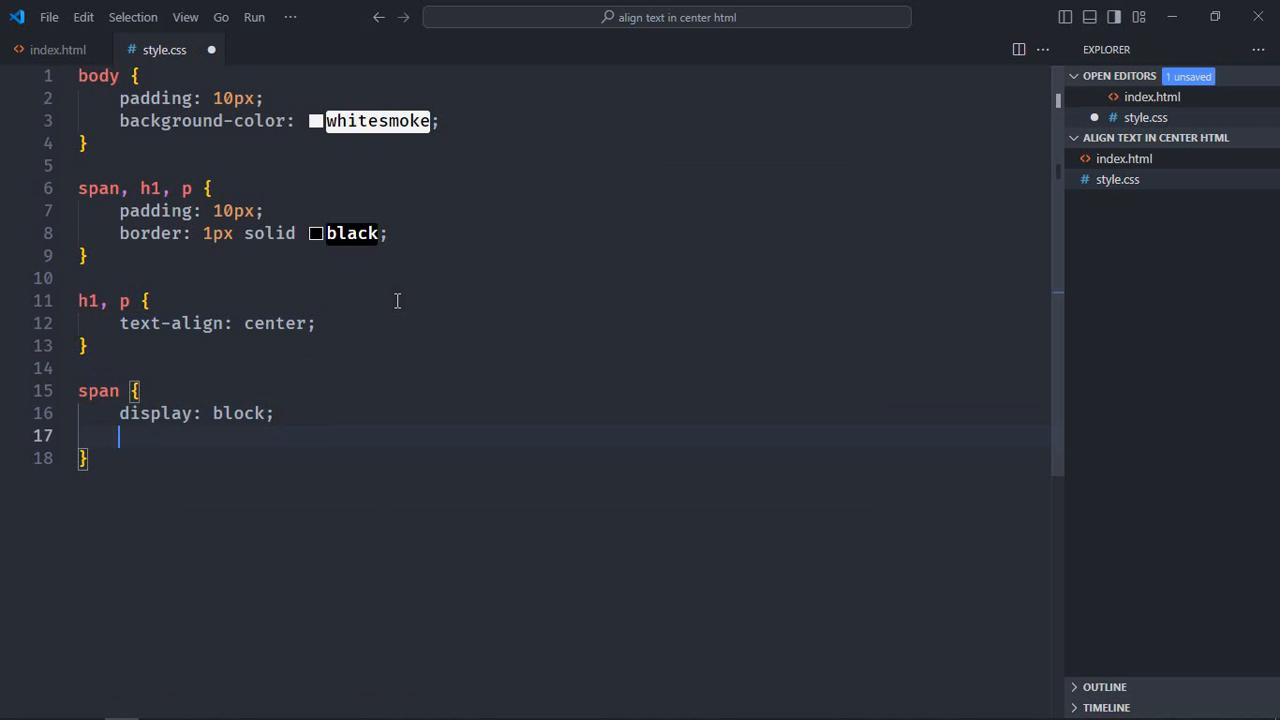
type("text-align: center;")
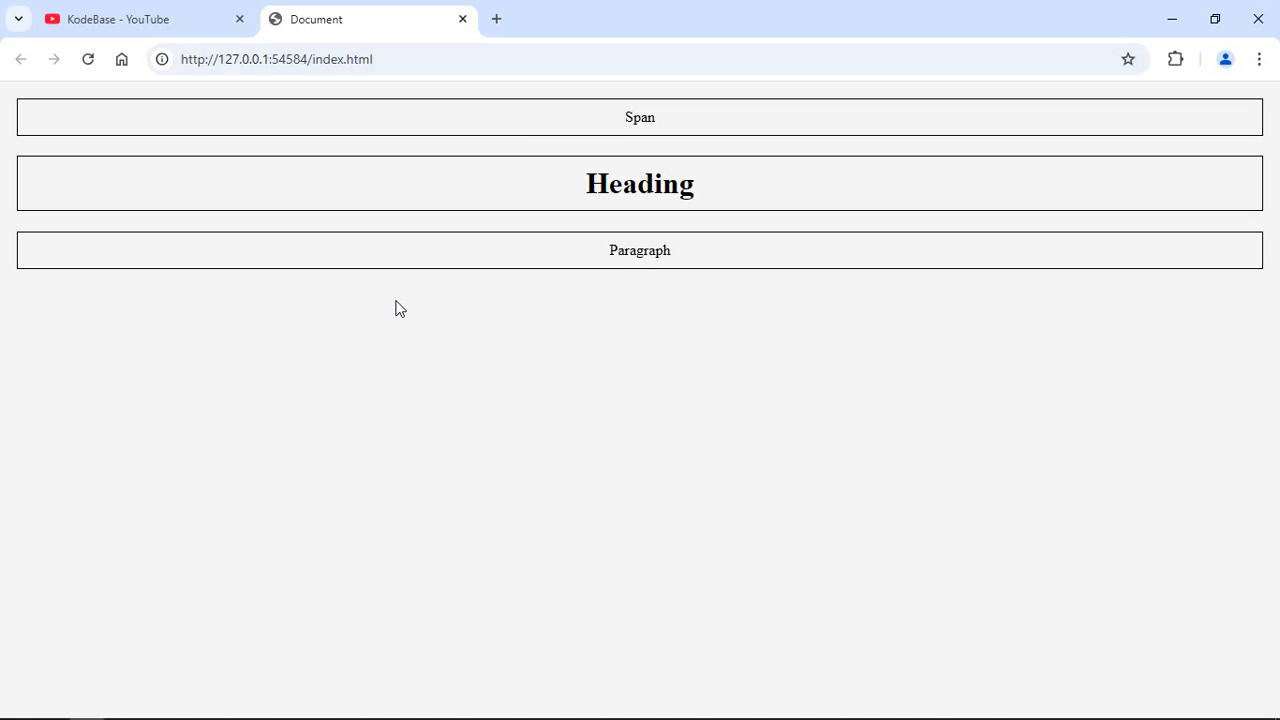
mouse_move(532, 138)
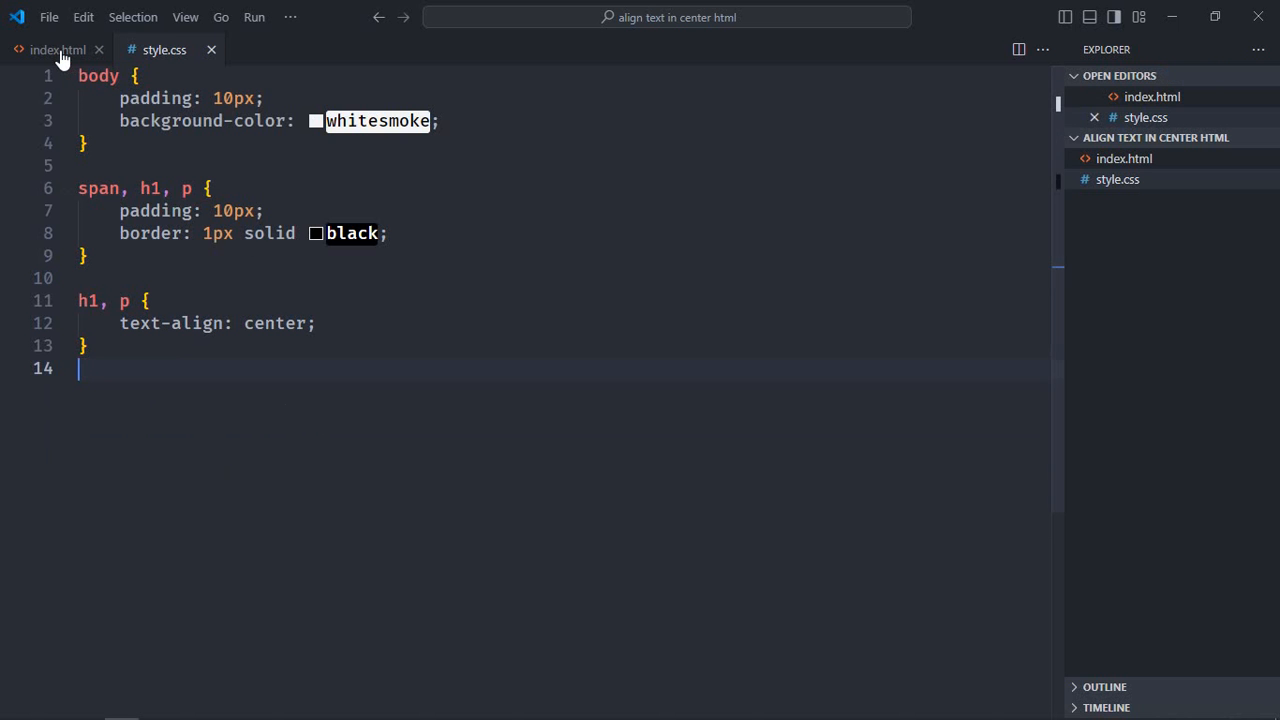
Wrap the span in a div and extend the centering rule to 'h1, p, div', then save
left_click(56, 48)
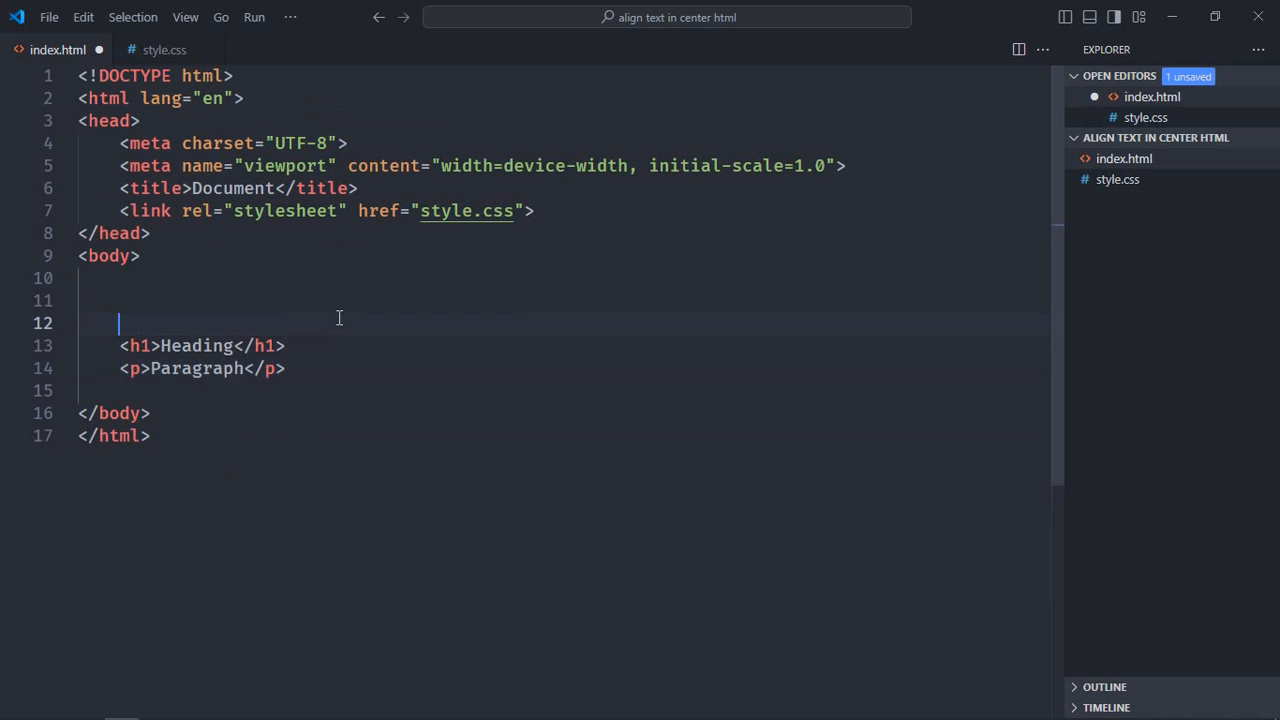
type("<div>")
type("<span>Span</span>")
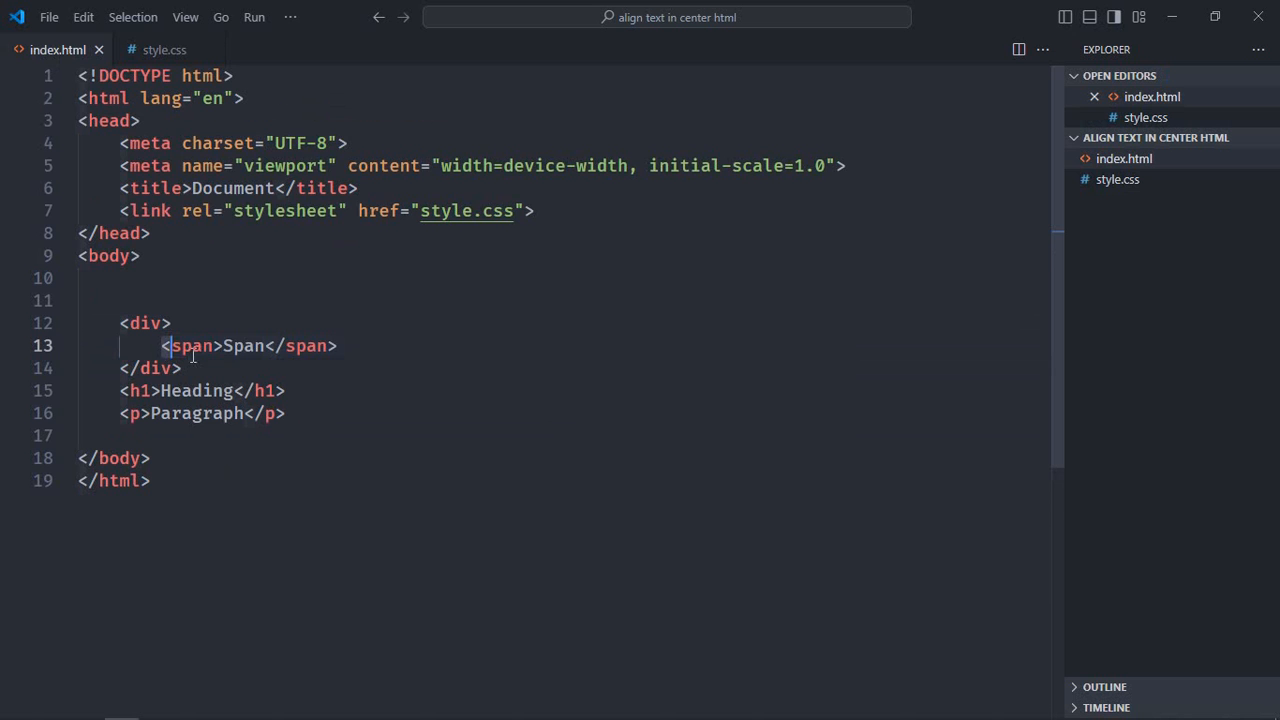
left_click(164, 48)
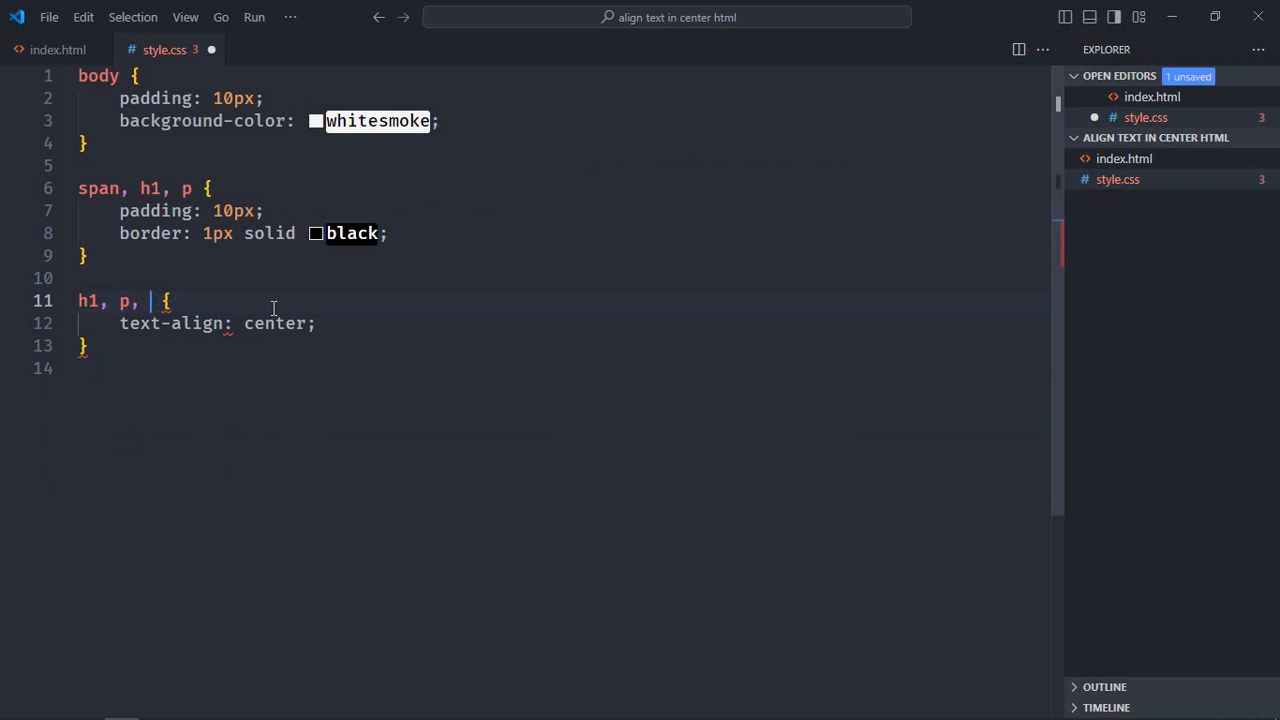
type("div")
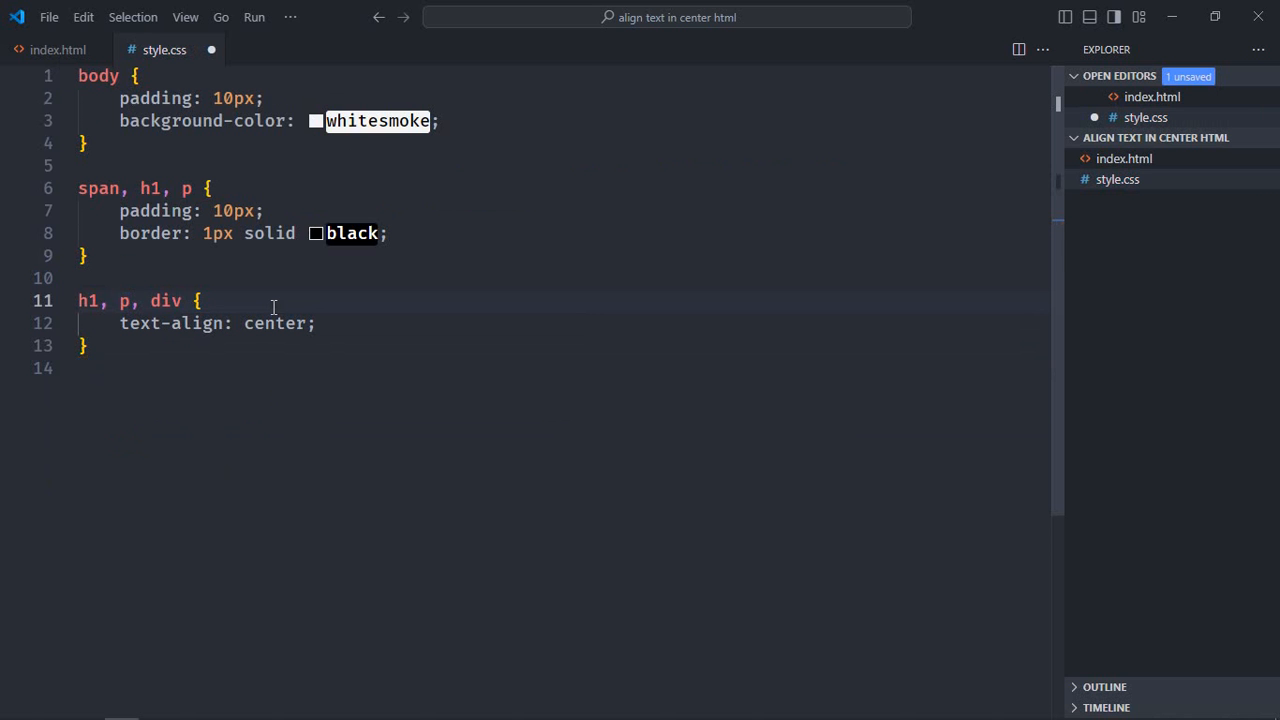
key("ctrl+s")
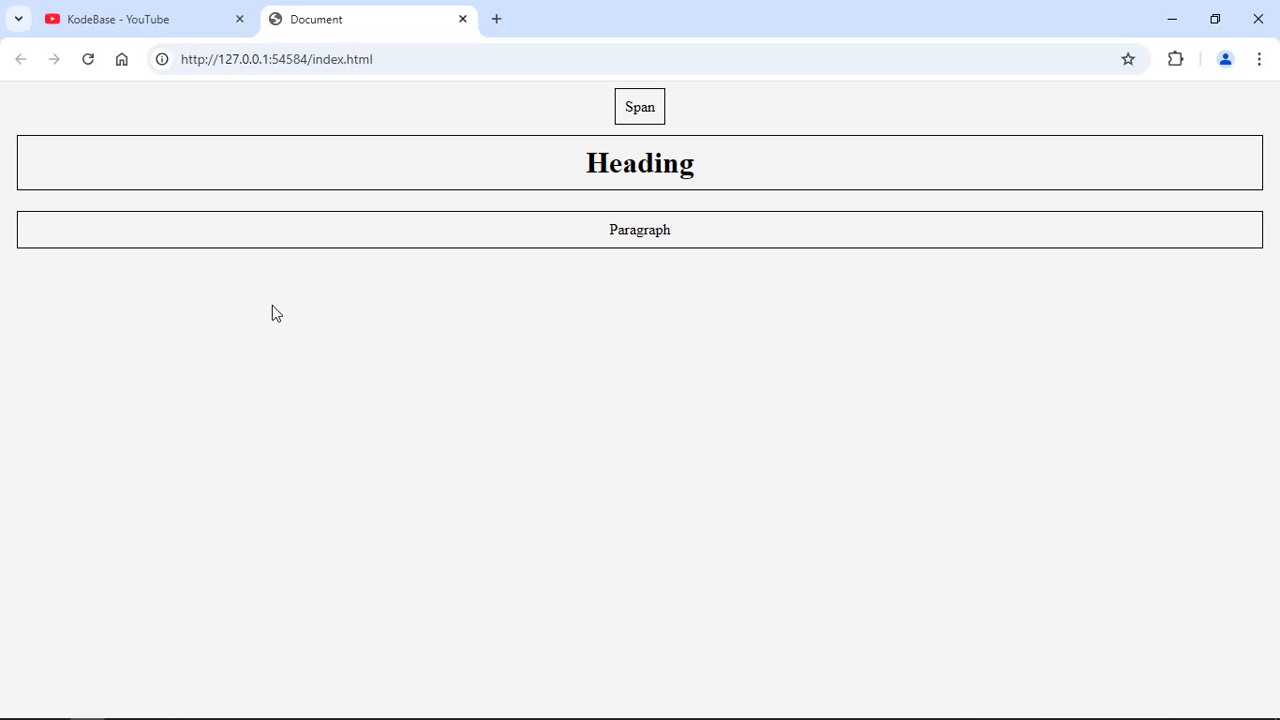
mouse_move(364, 476)
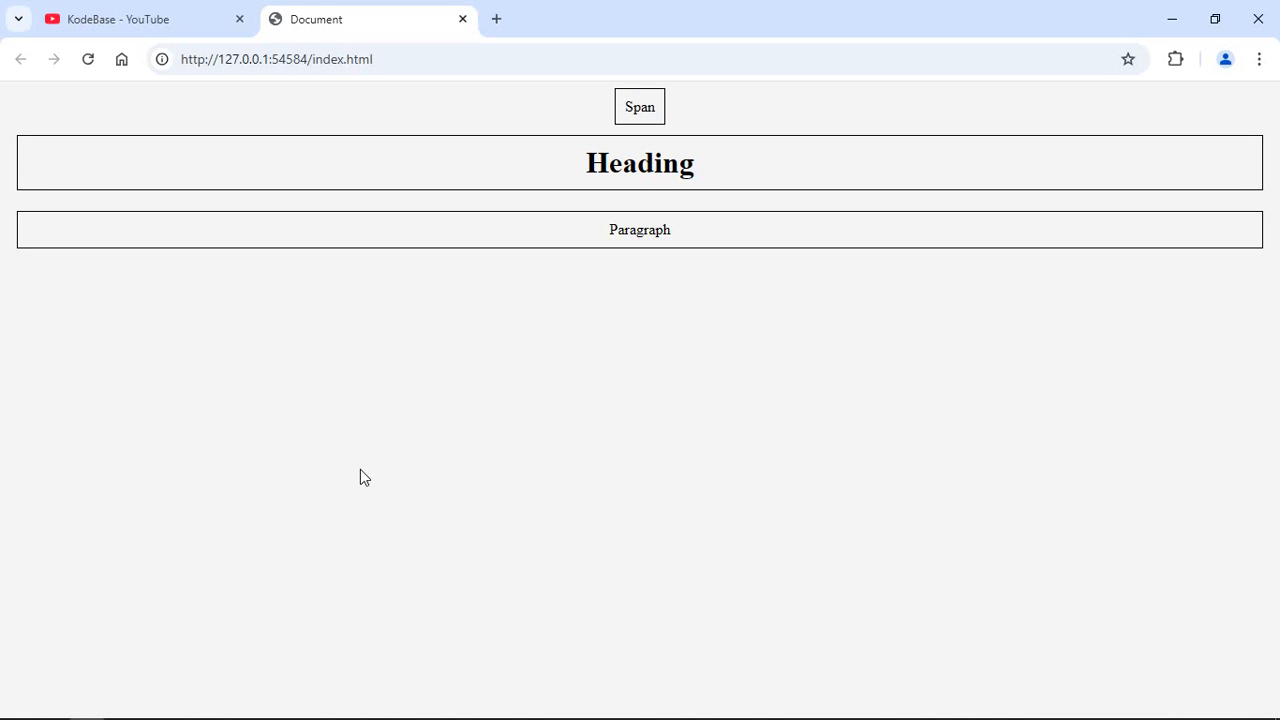
mouse_move(380, 184)
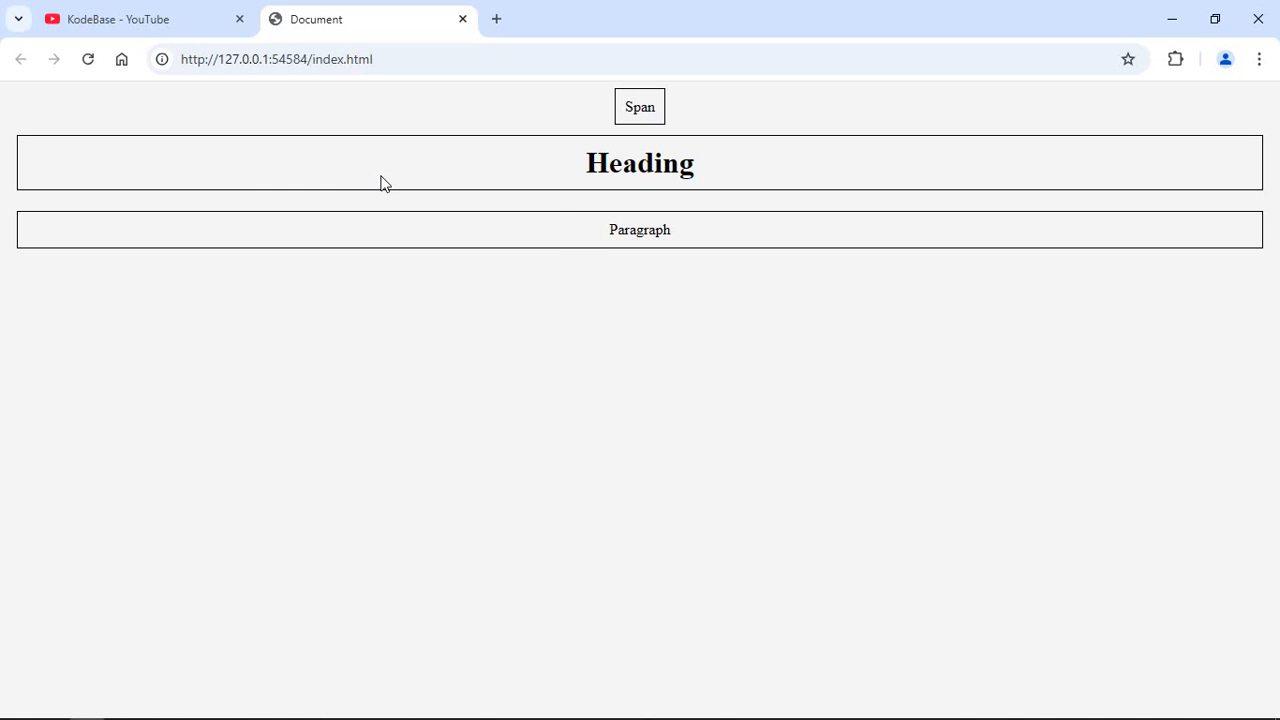
mouse_move(576, 236)
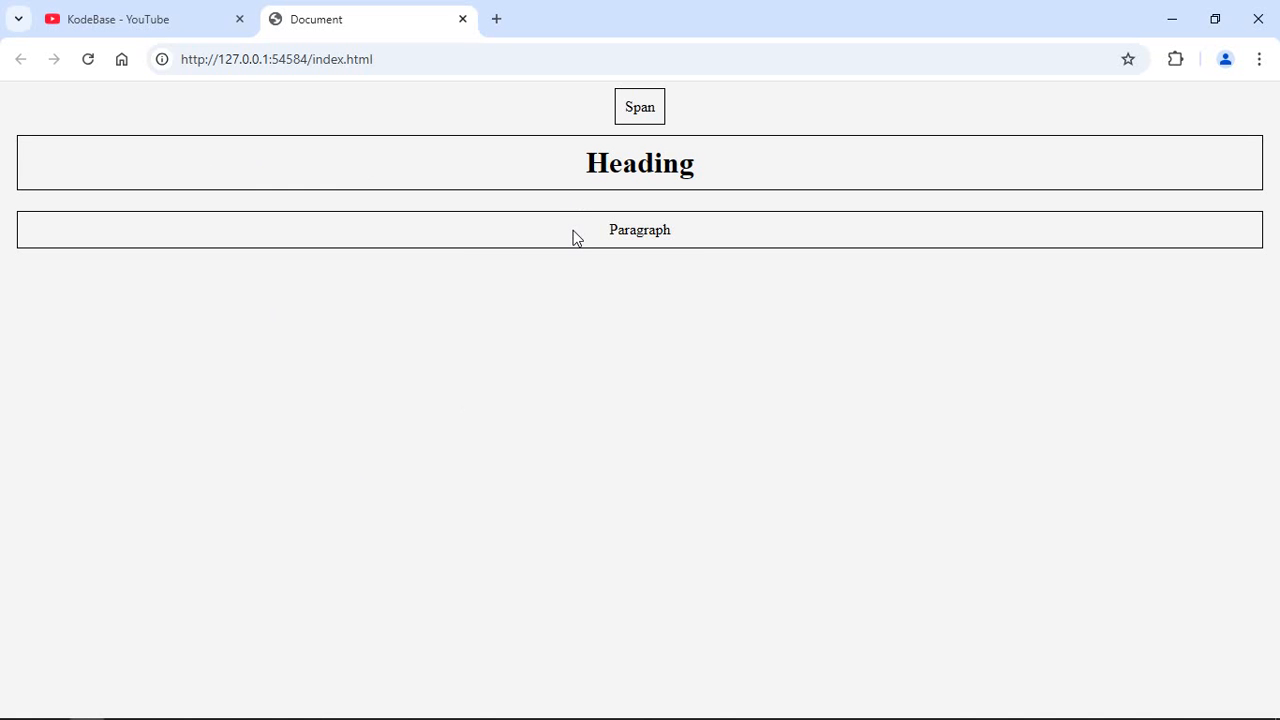
mouse_move(620, 308)
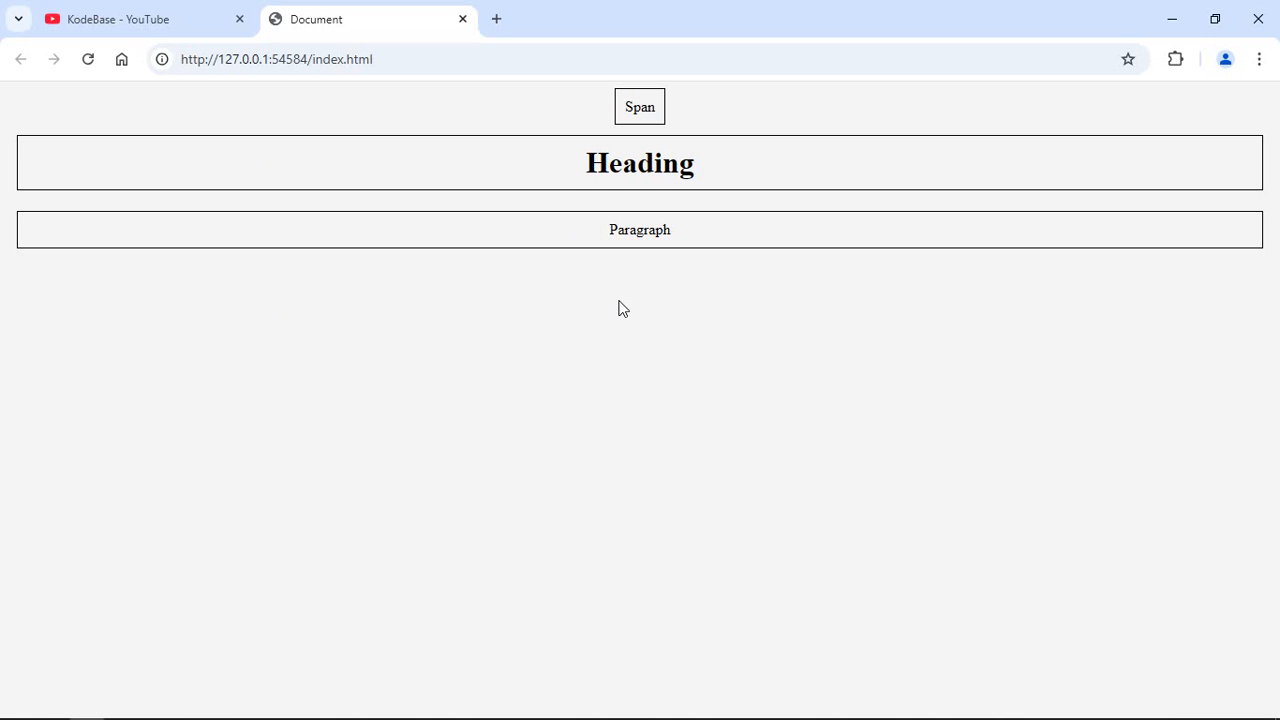
mouse_move(668, 268)
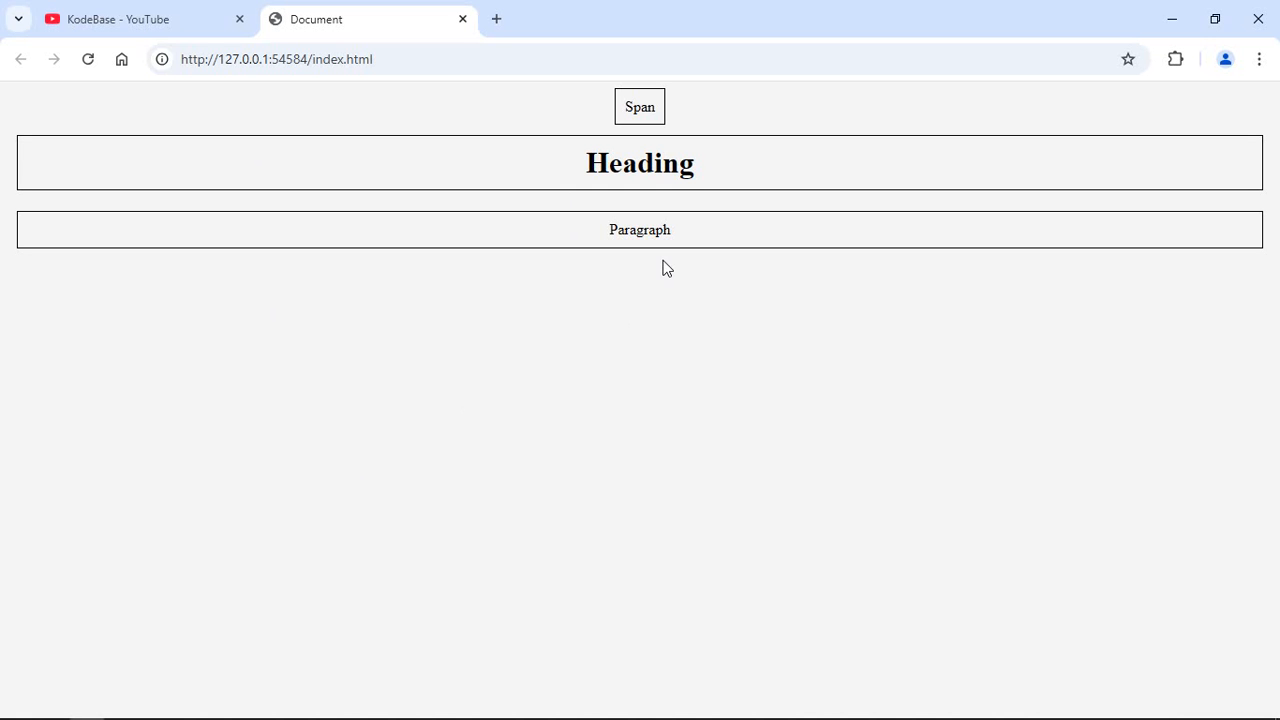
mouse_move(532, 172)
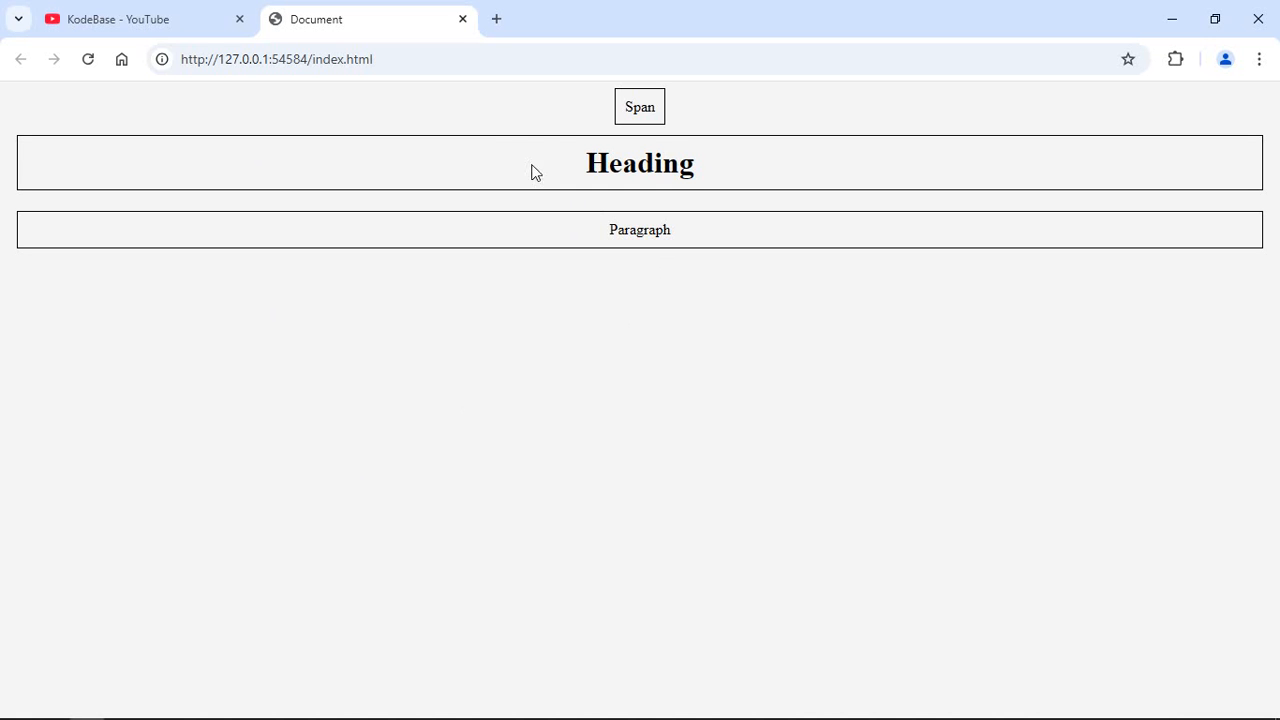
mouse_move(648, 140)
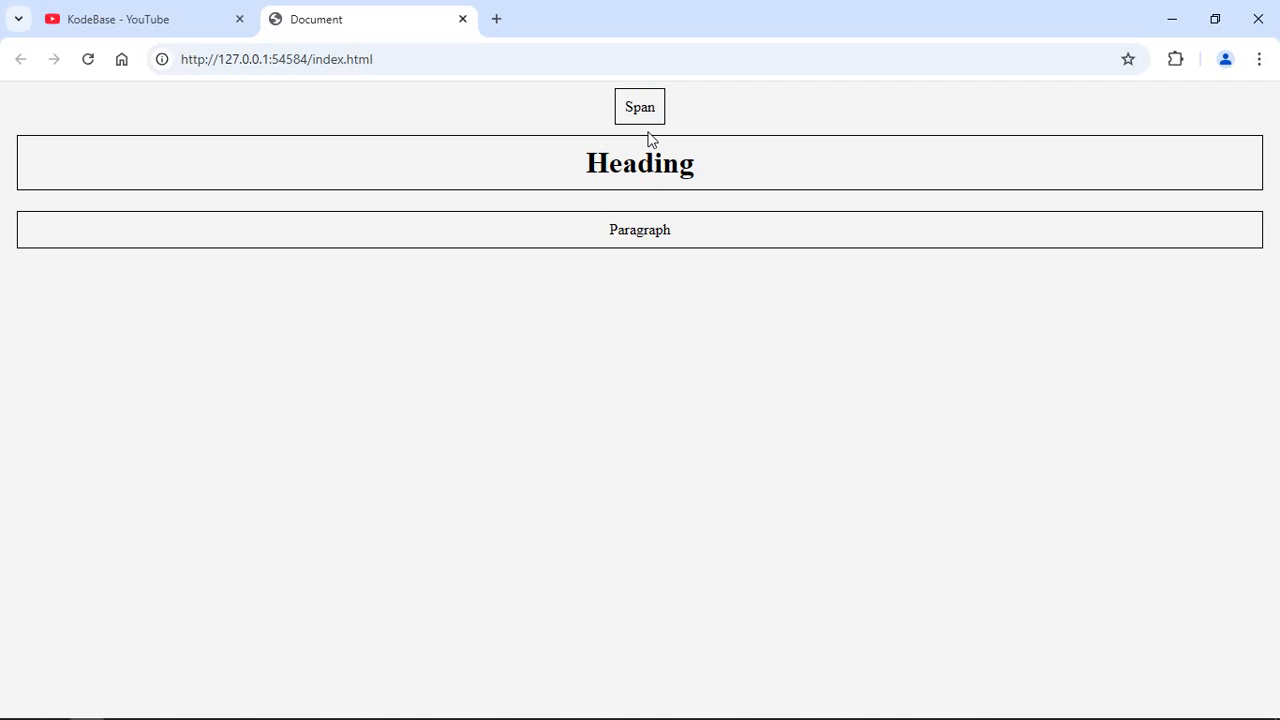